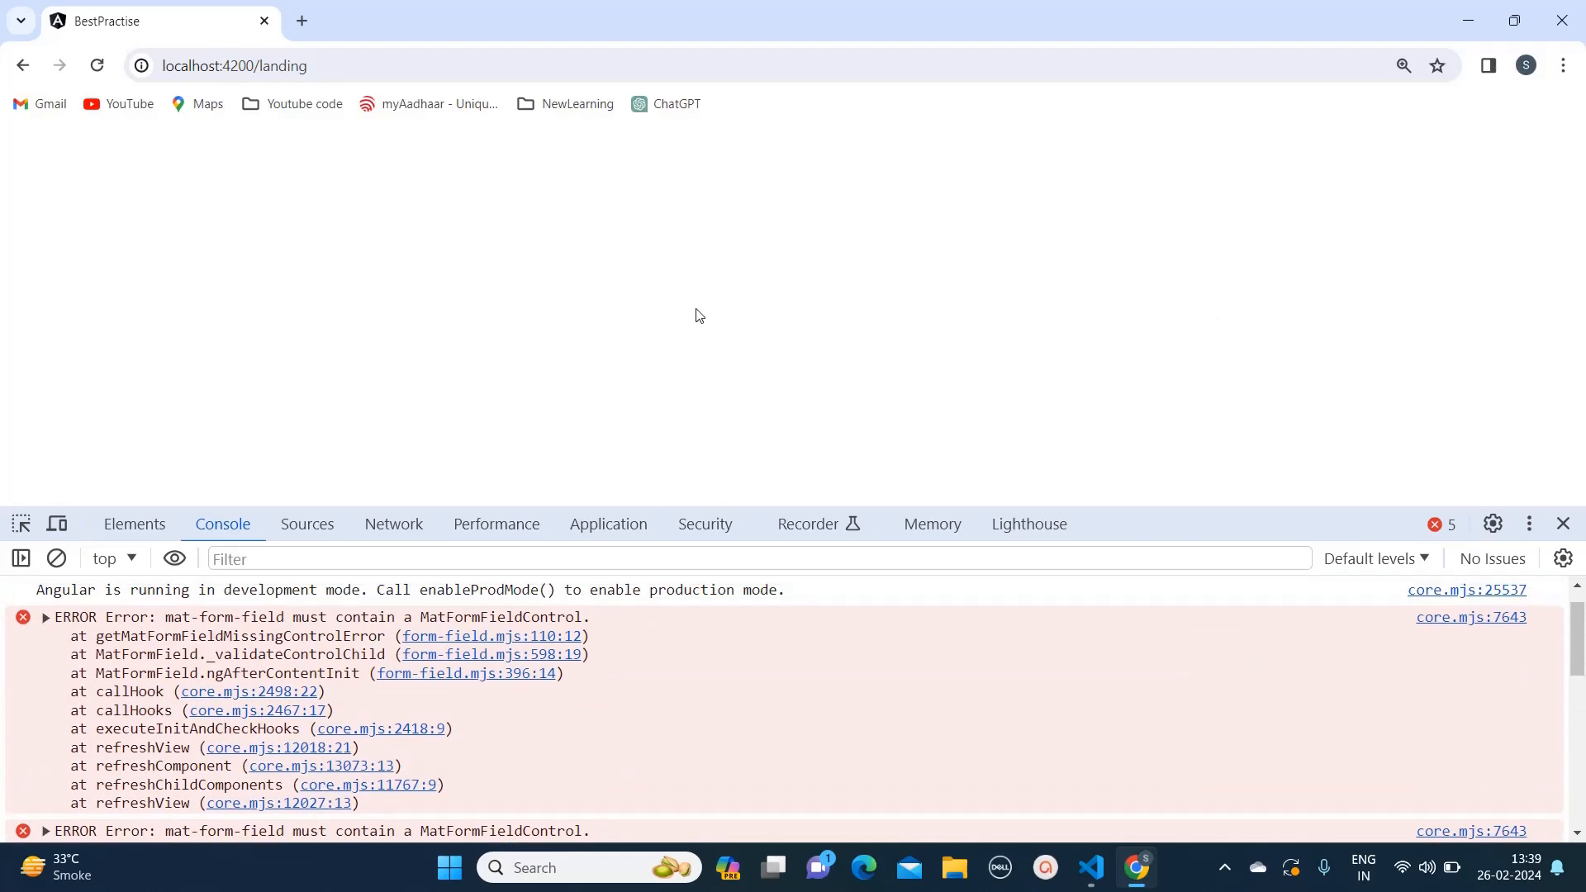
# Add a text input element inside the mat-form-field in landing.component.html.
pyautogui.click(1090, 867)
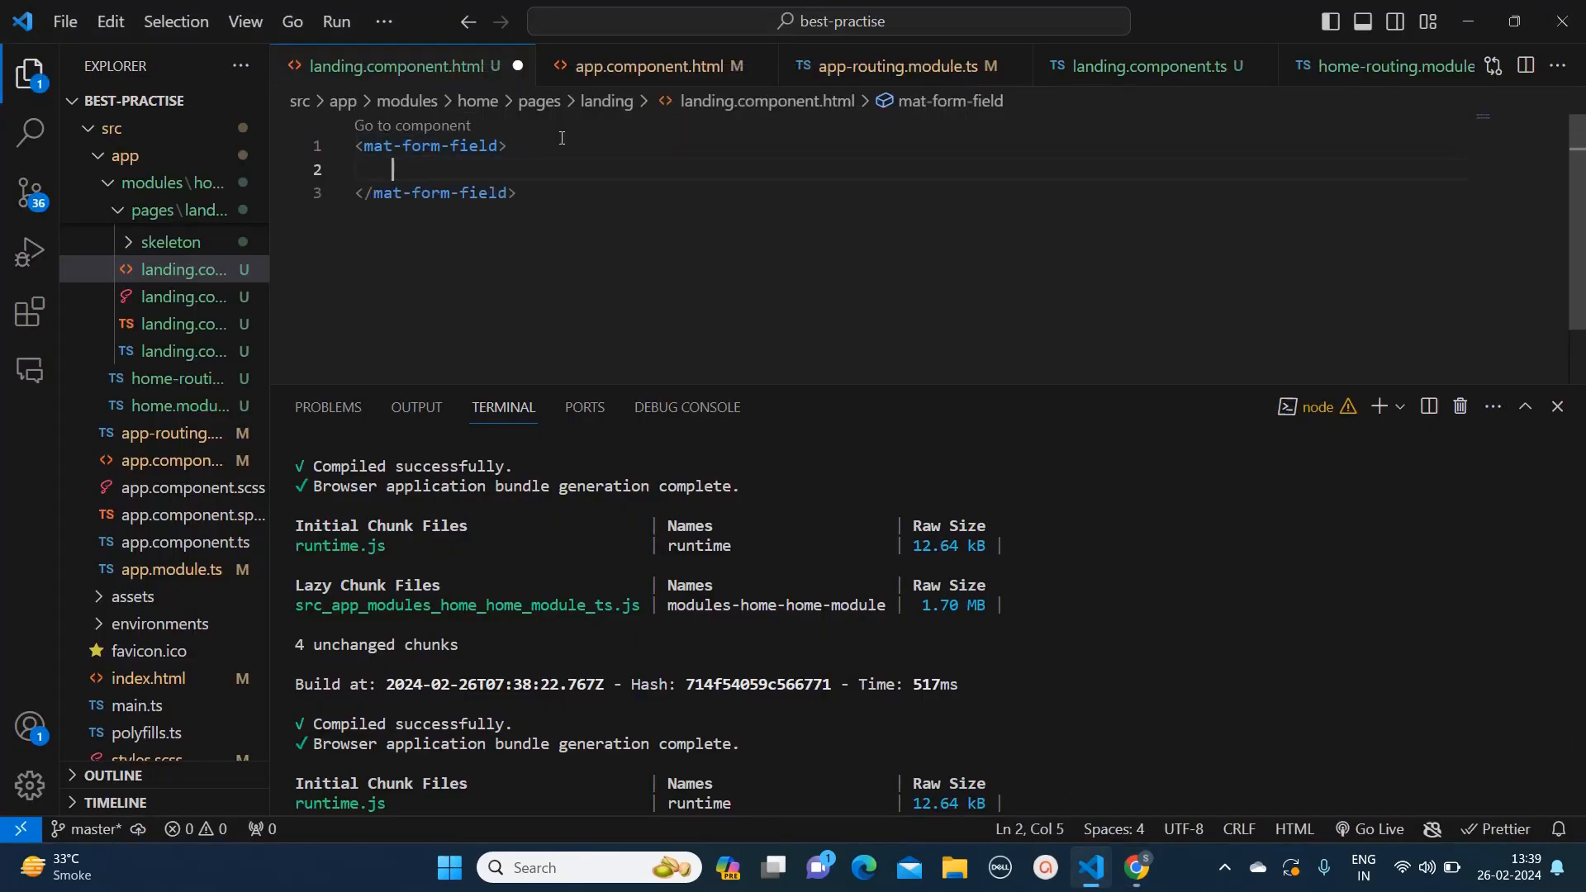
pyautogui.write('input type="text">')
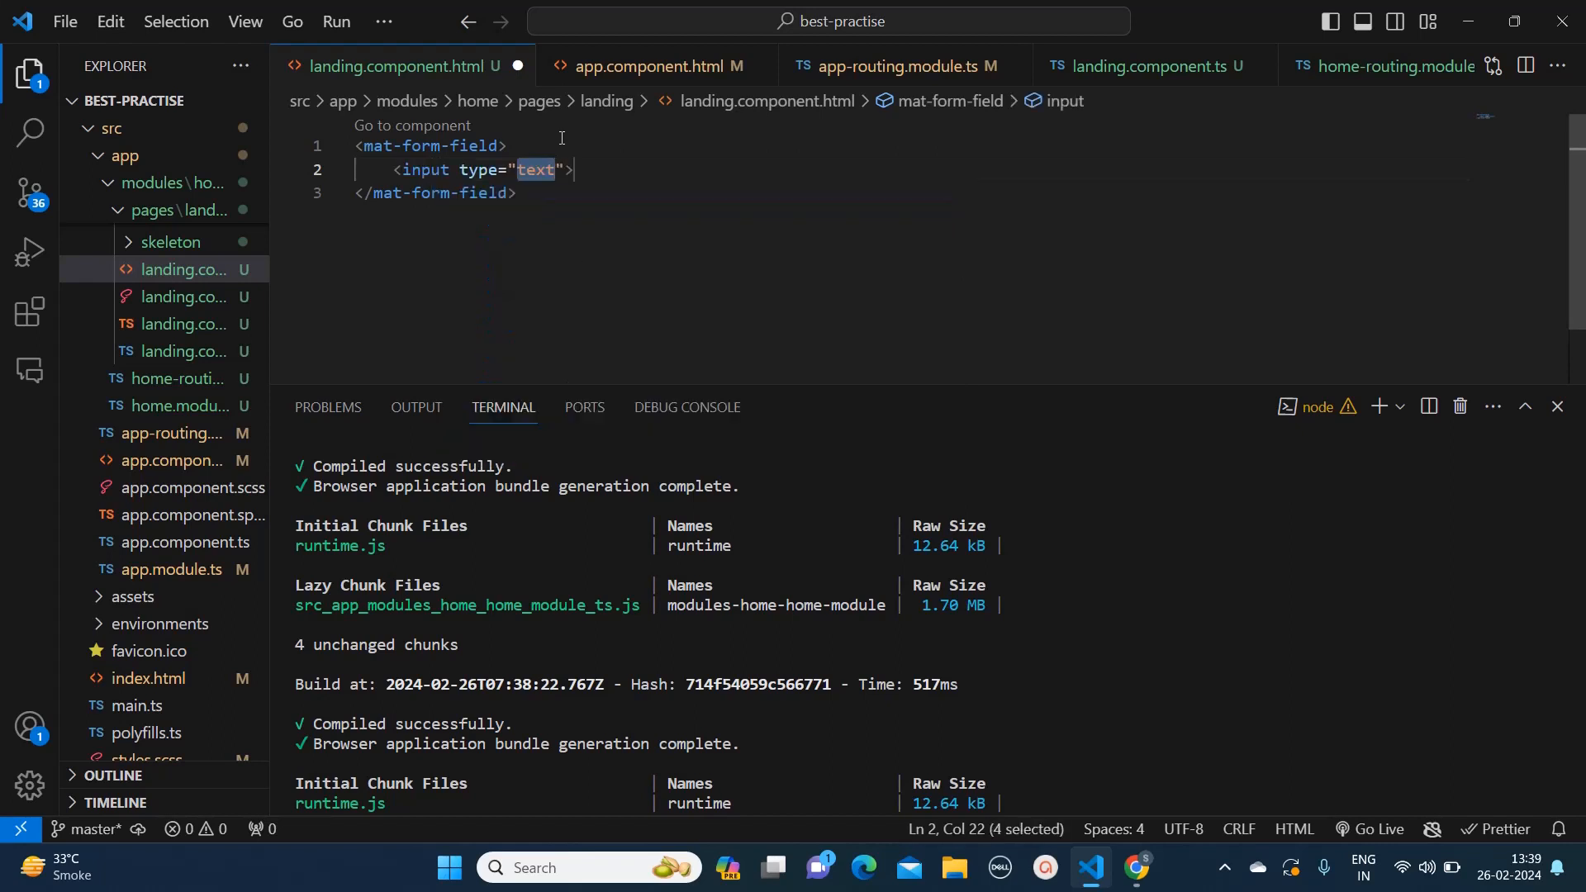
pyautogui.moveTo(517, 66)
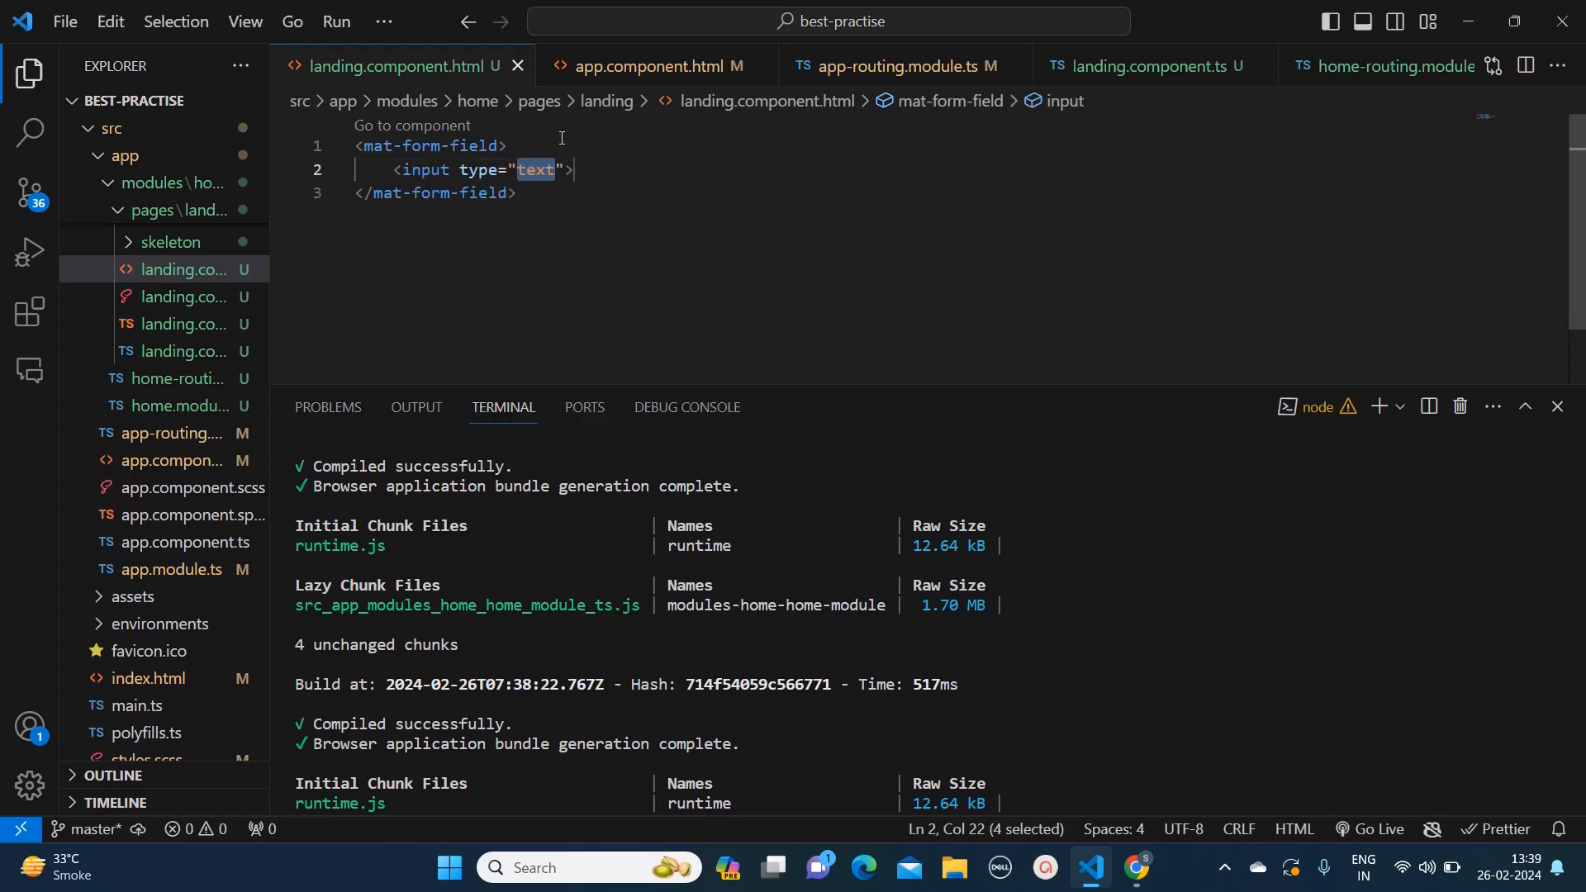
pyautogui.moveTo(836, 705)
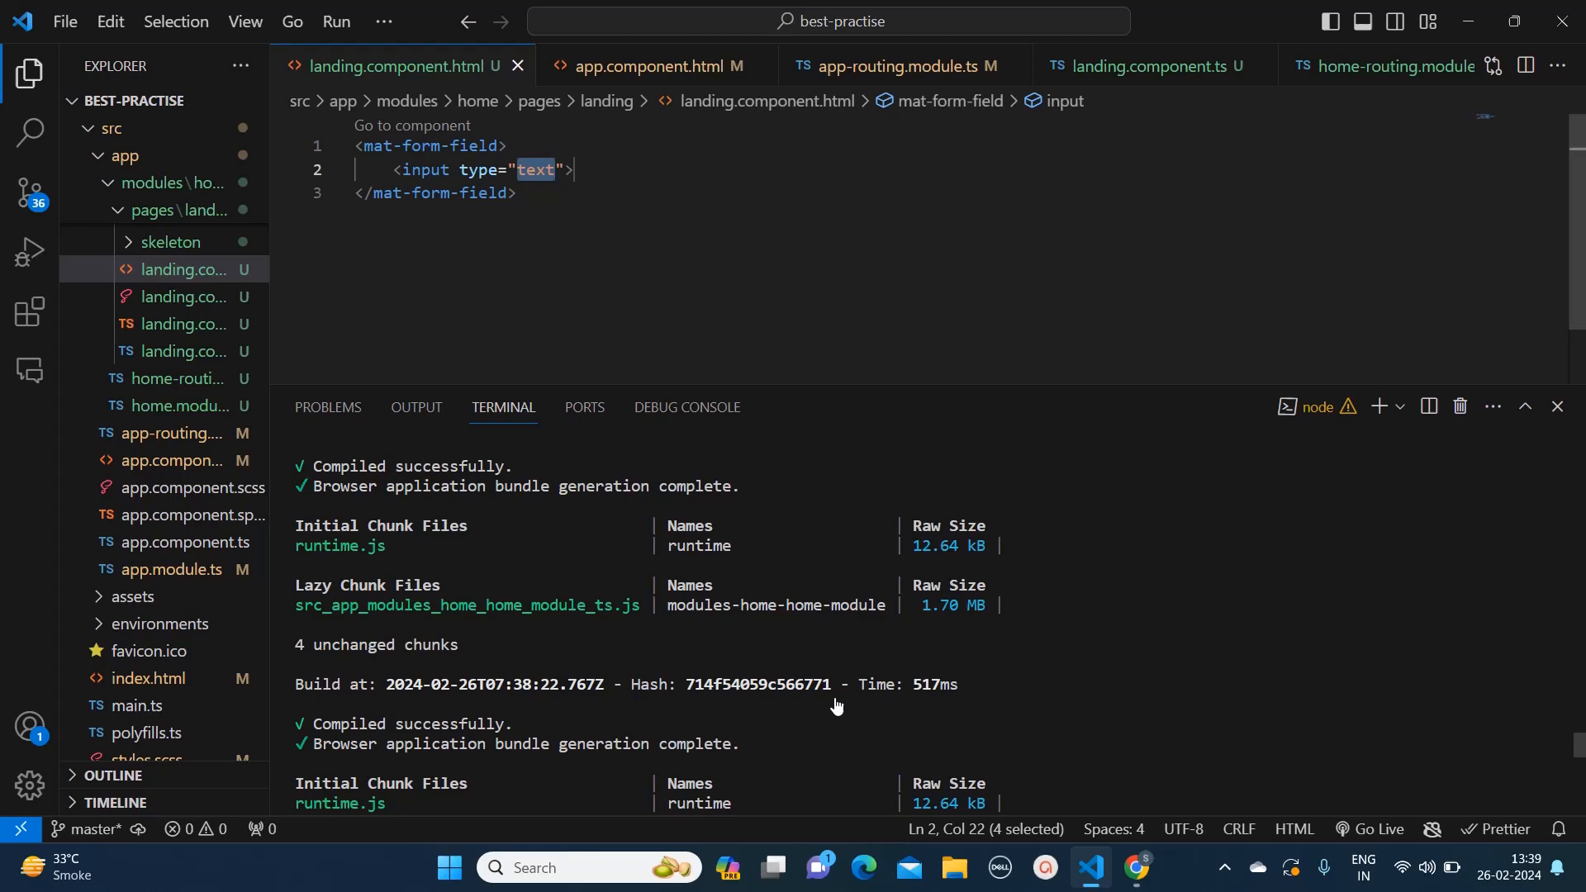
pyautogui.click(1137, 867)
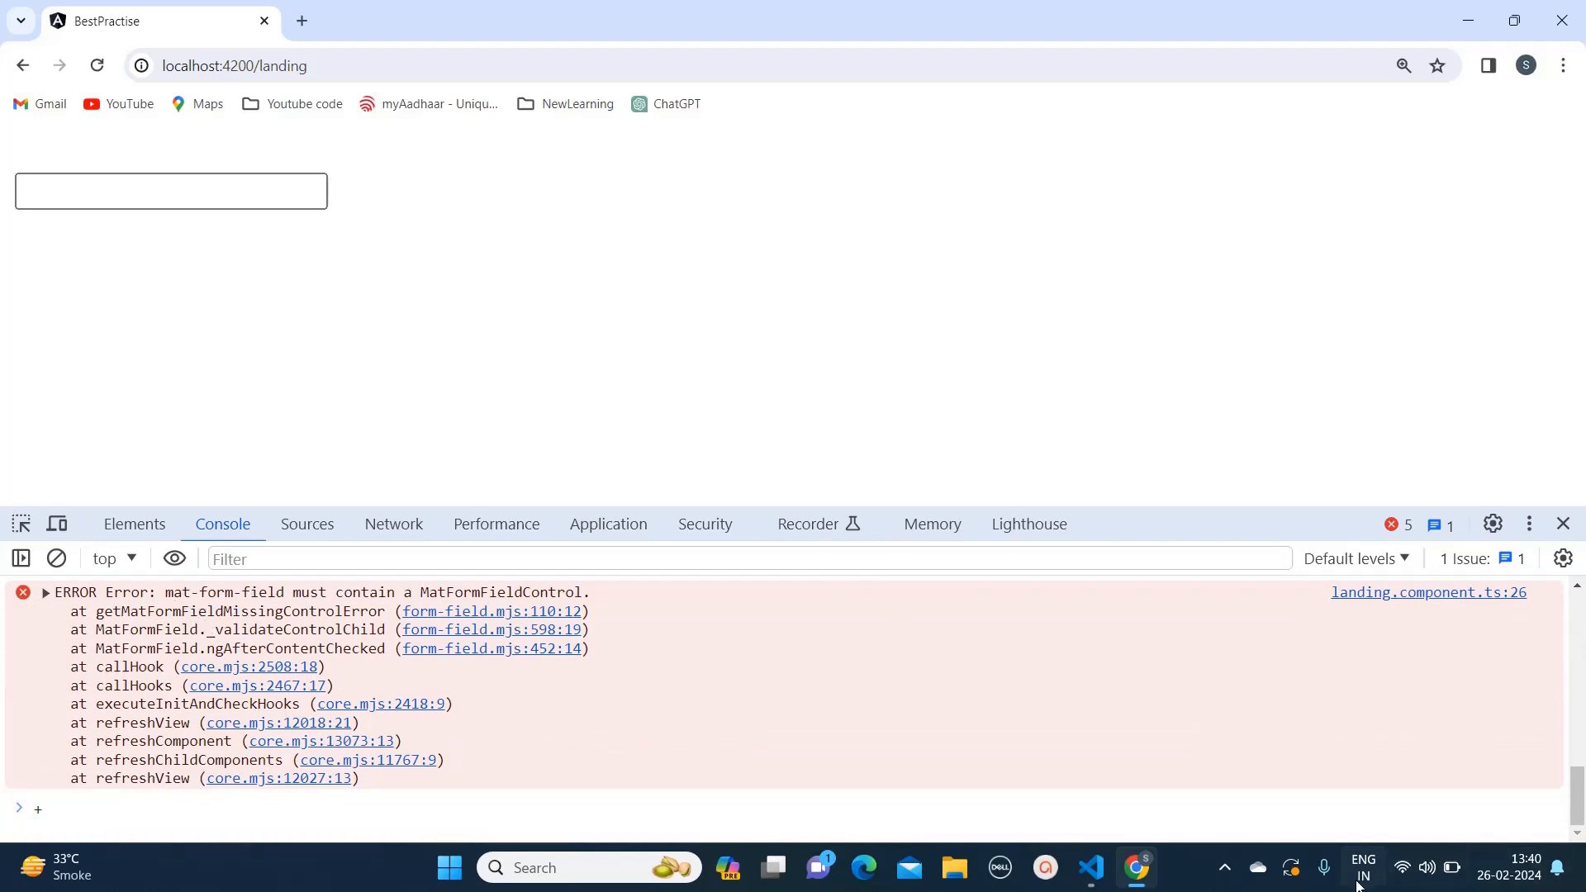
pyautogui.click(1089, 868)
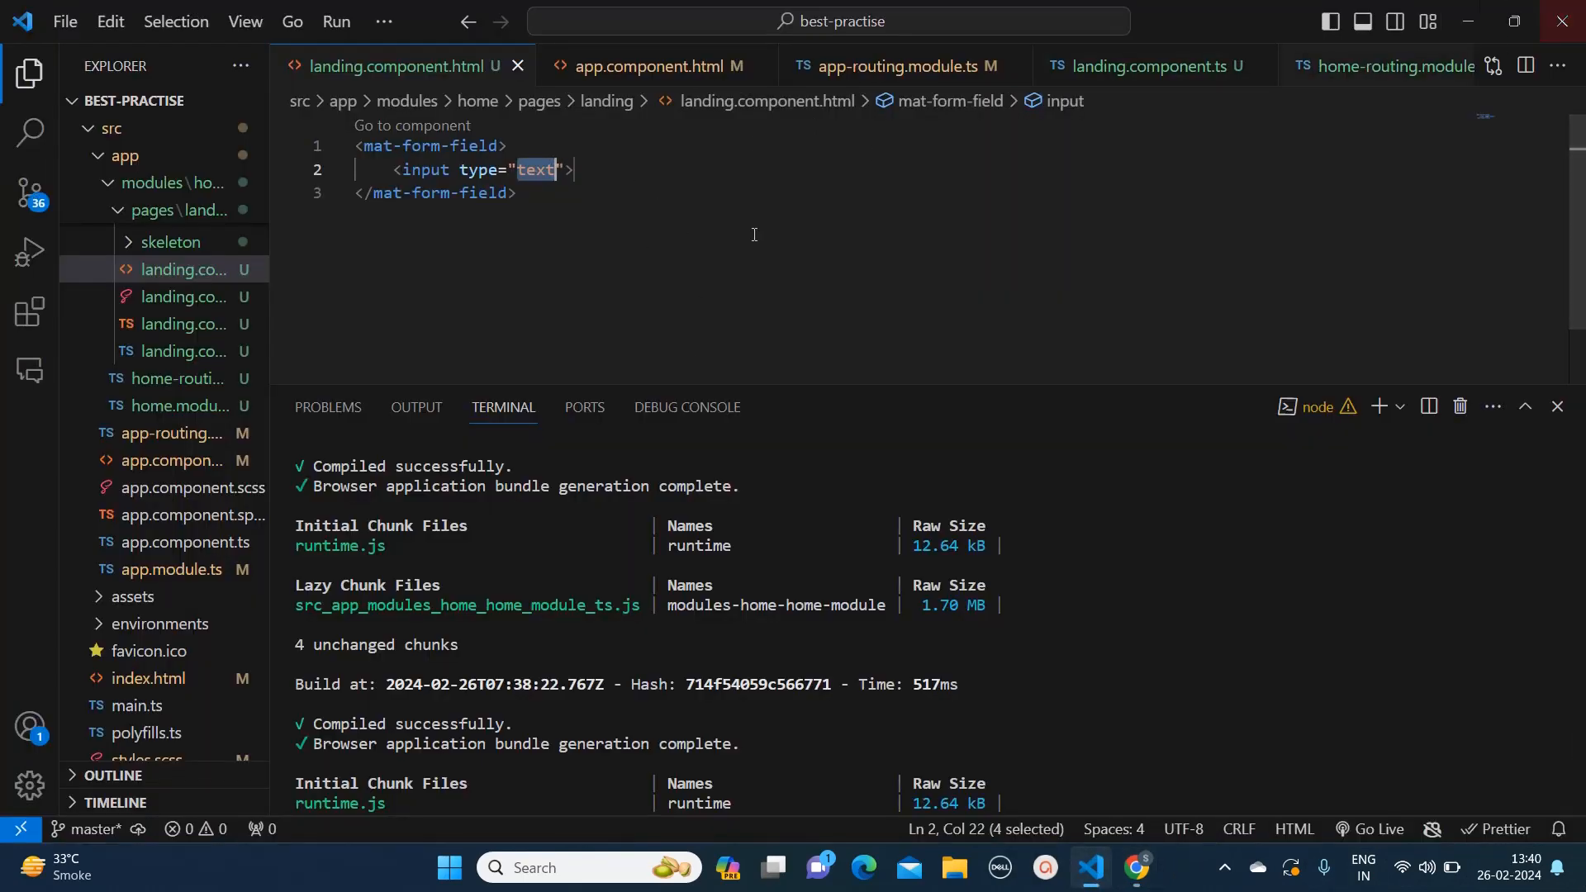
# Add the matInput attribute after type="text" on the input and save the template.
pyautogui.click(563, 169)
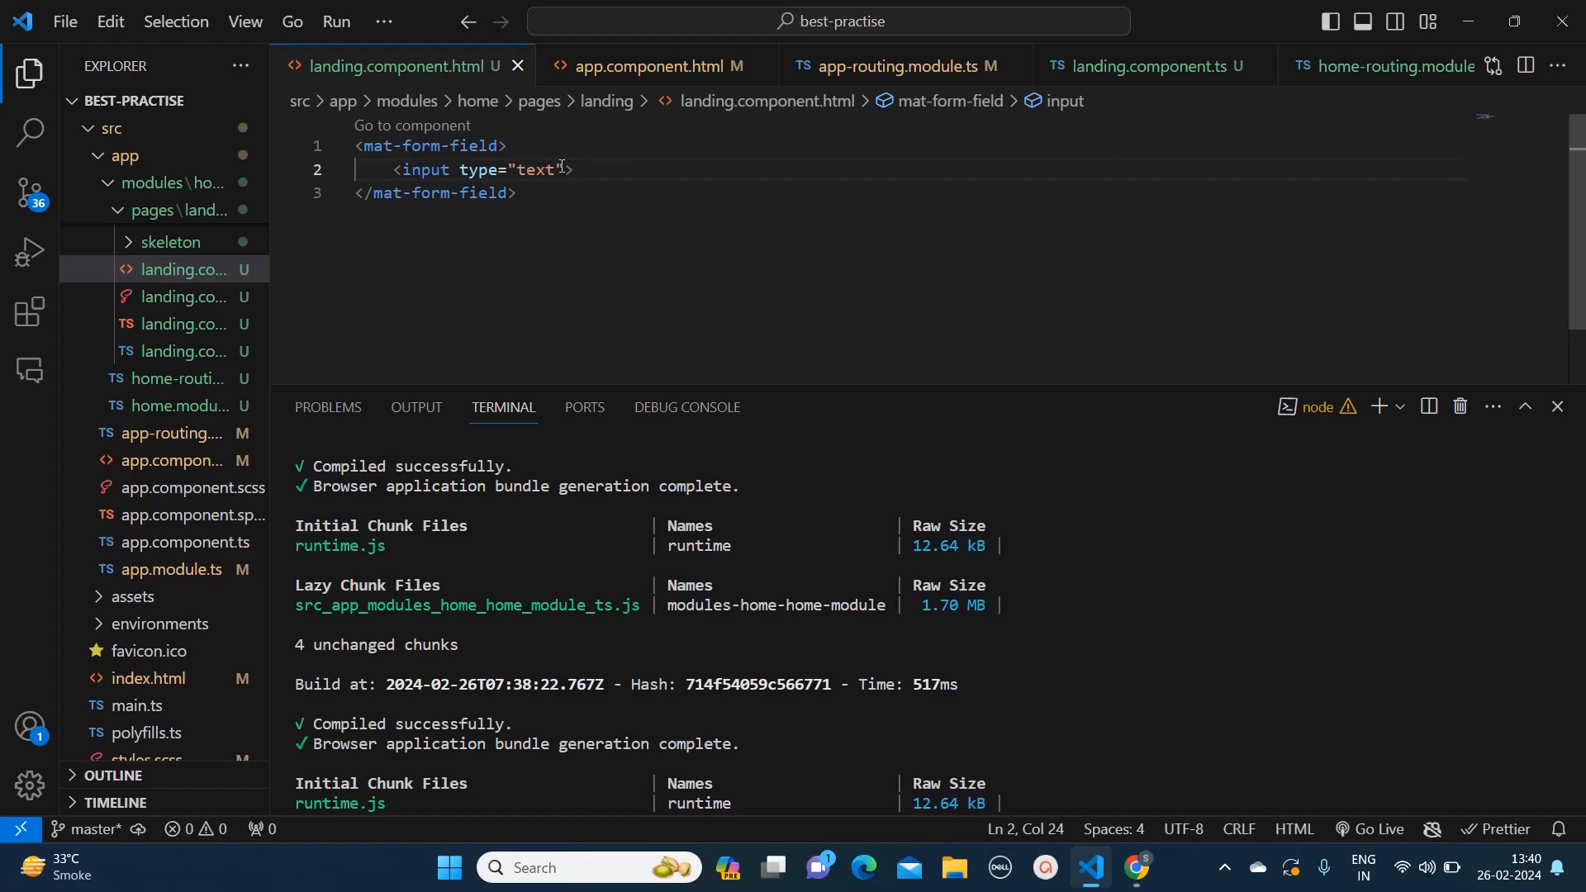
pyautogui.write('ma')
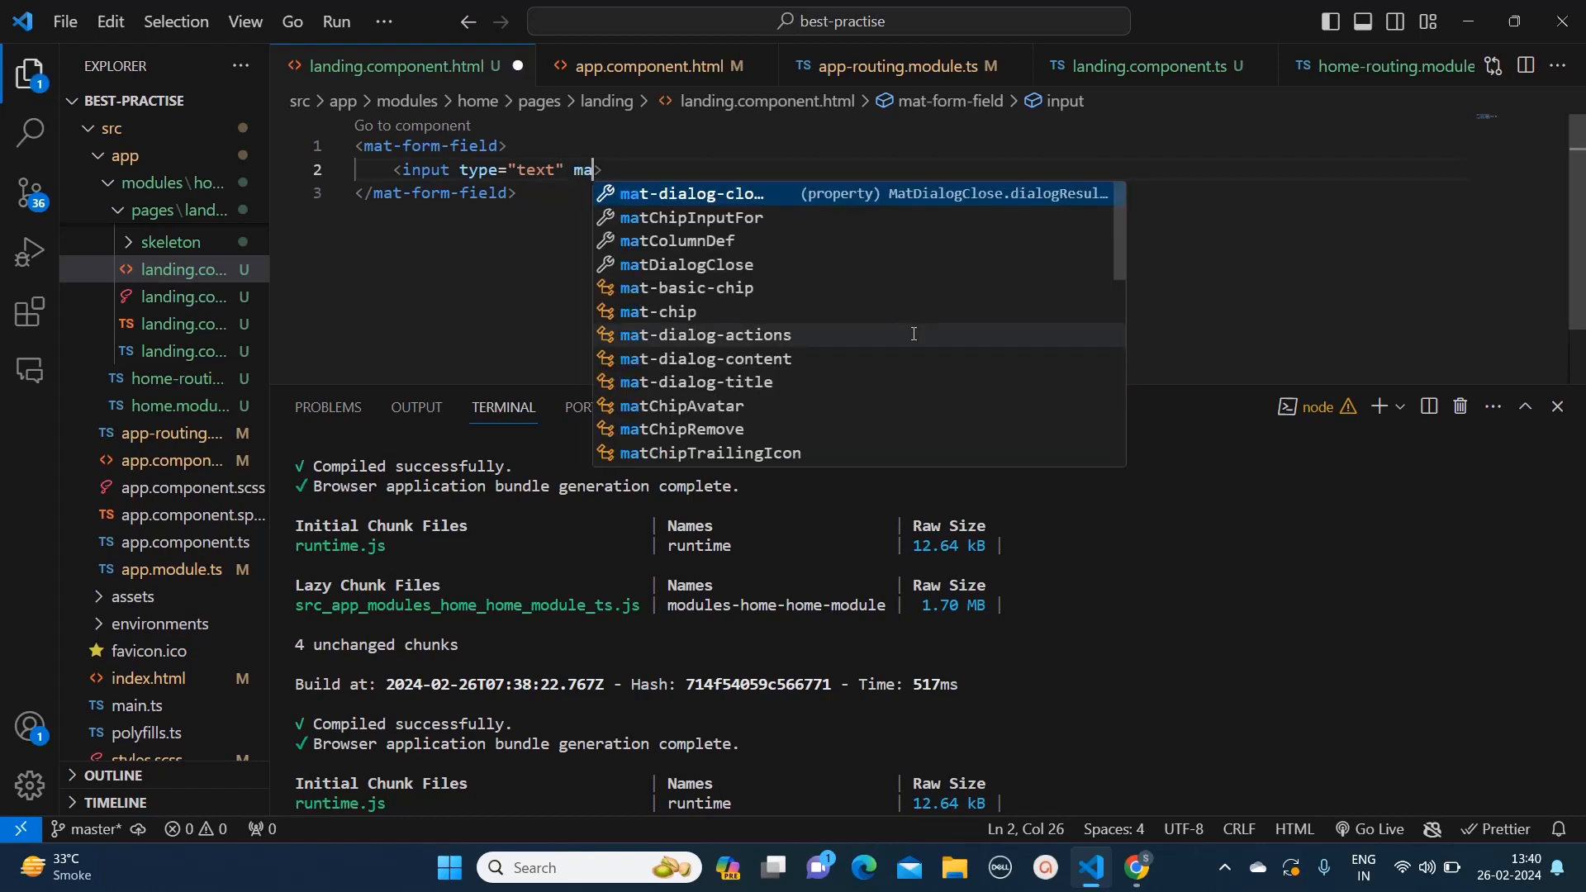
pyautogui.write('t')
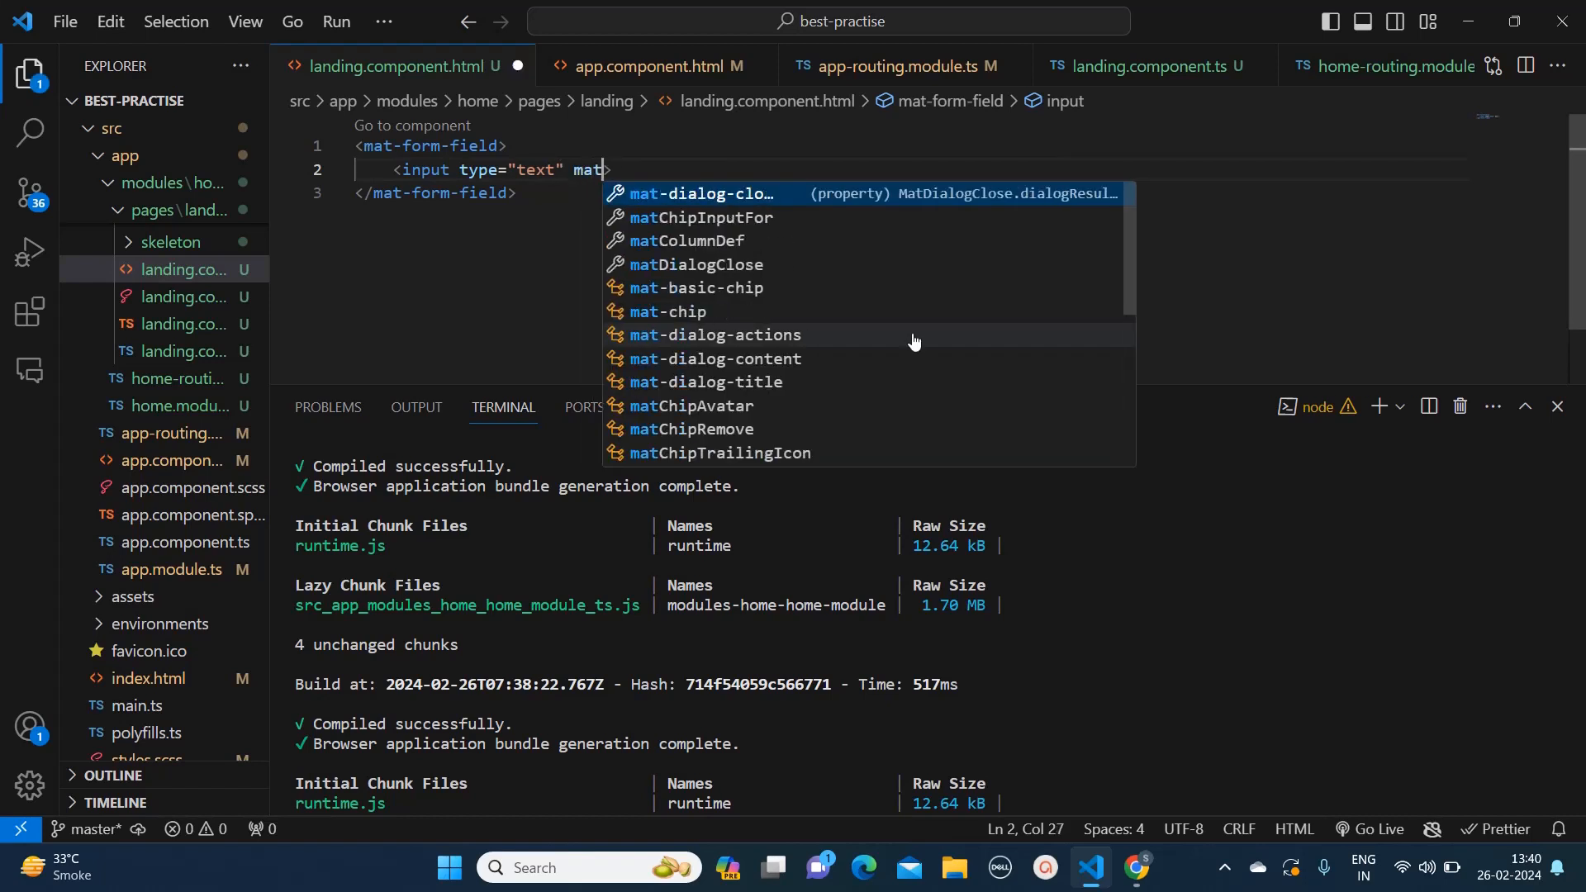
pyautogui.write('Inp')
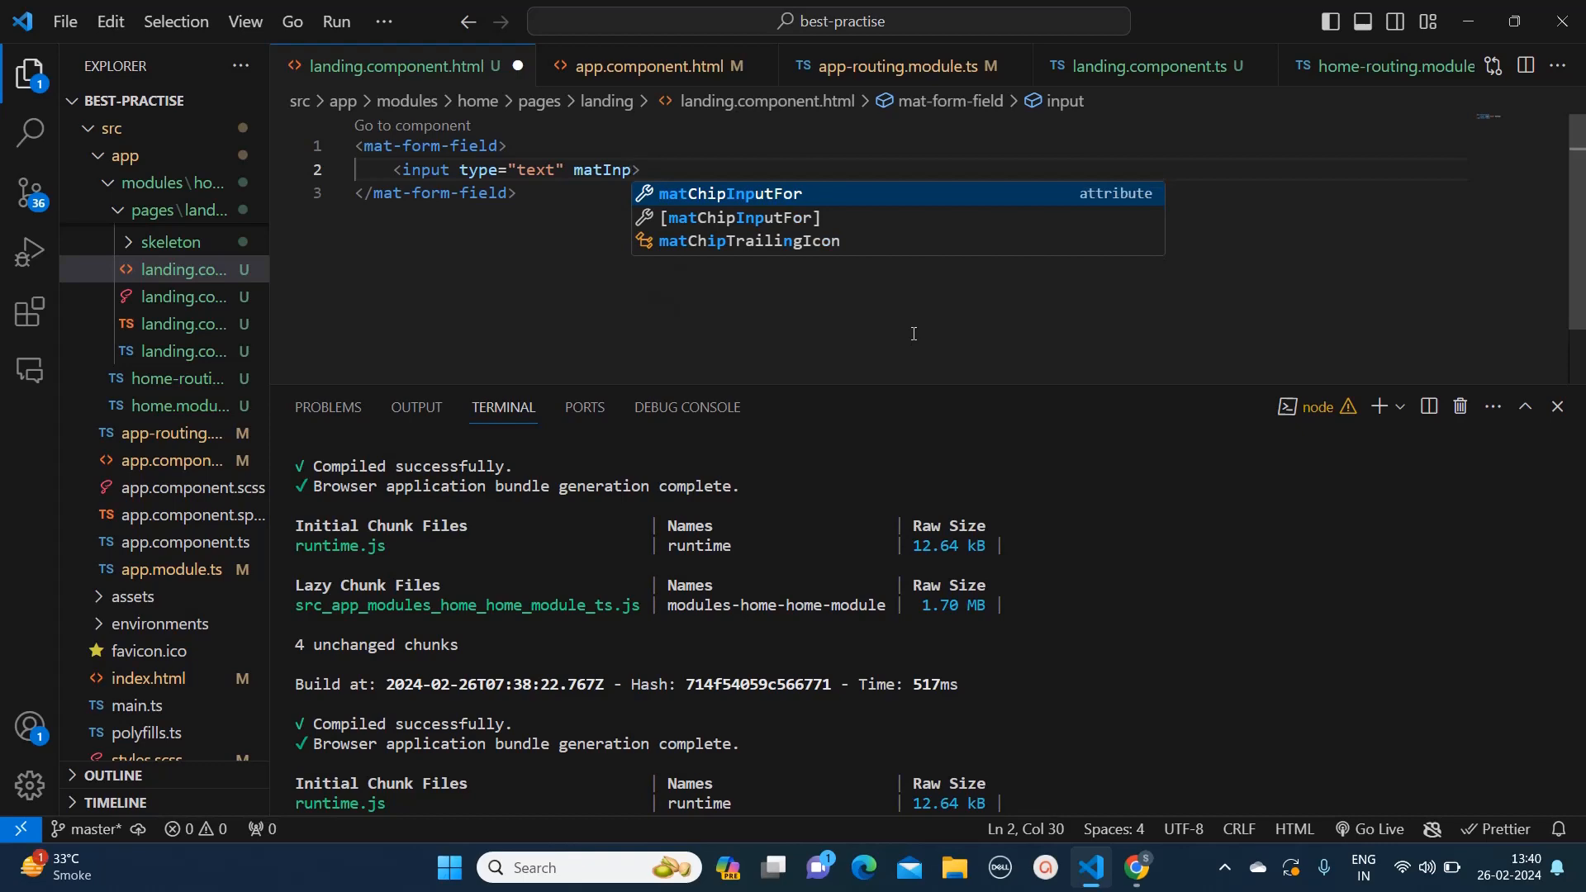
pyautogui.write('ut')
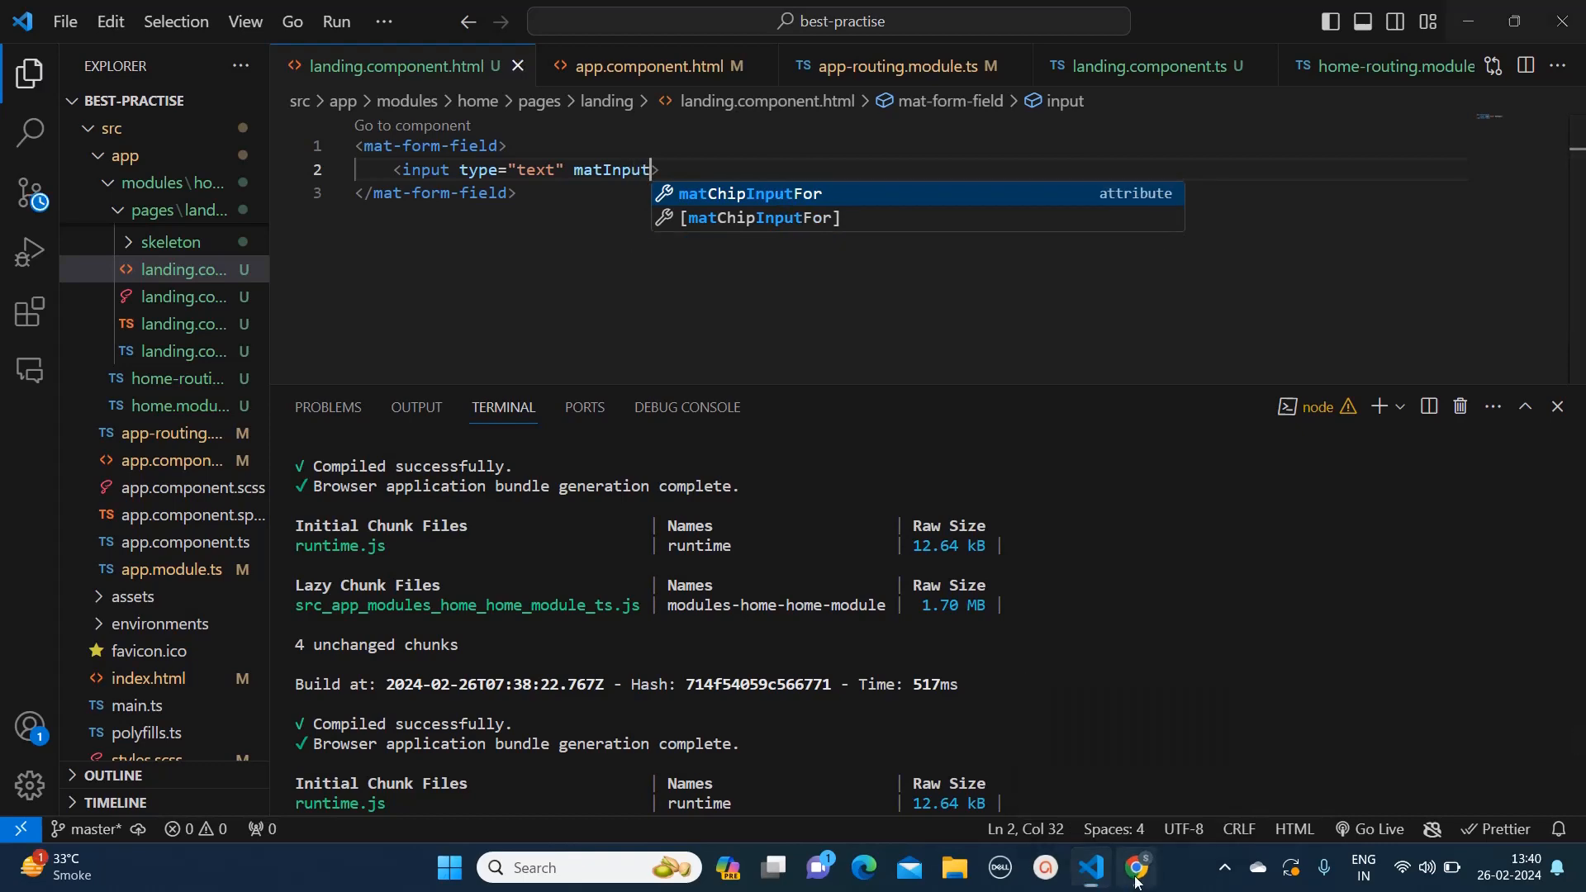
# Recheck the landing page in Chrome; the plain box and MatFormFieldControl error remain.
pyautogui.click(1137, 868)
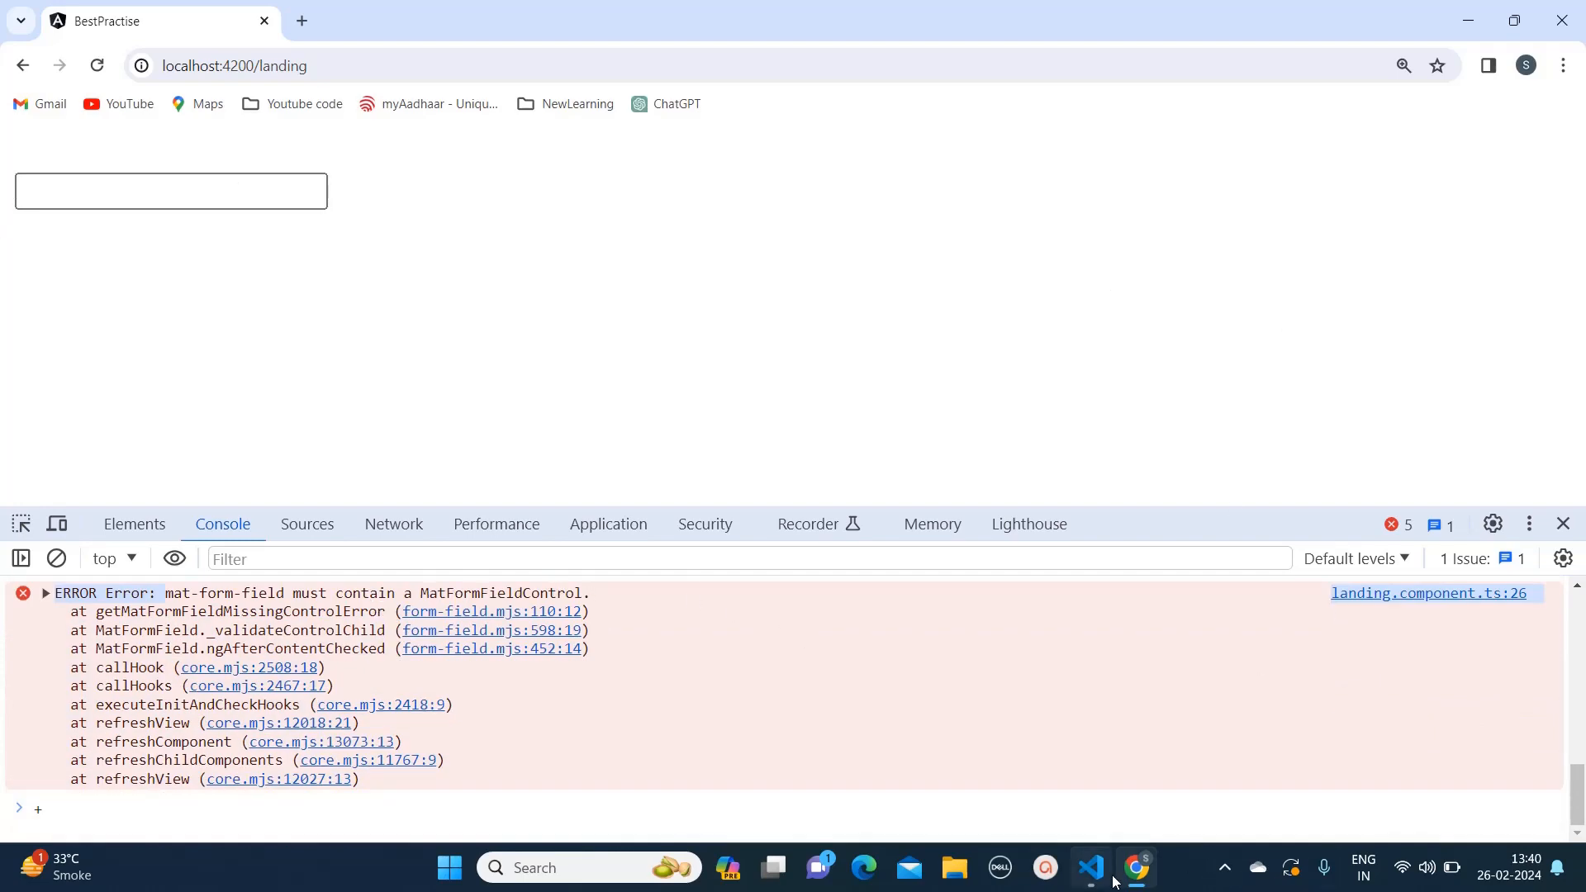
pyautogui.click(1090, 867)
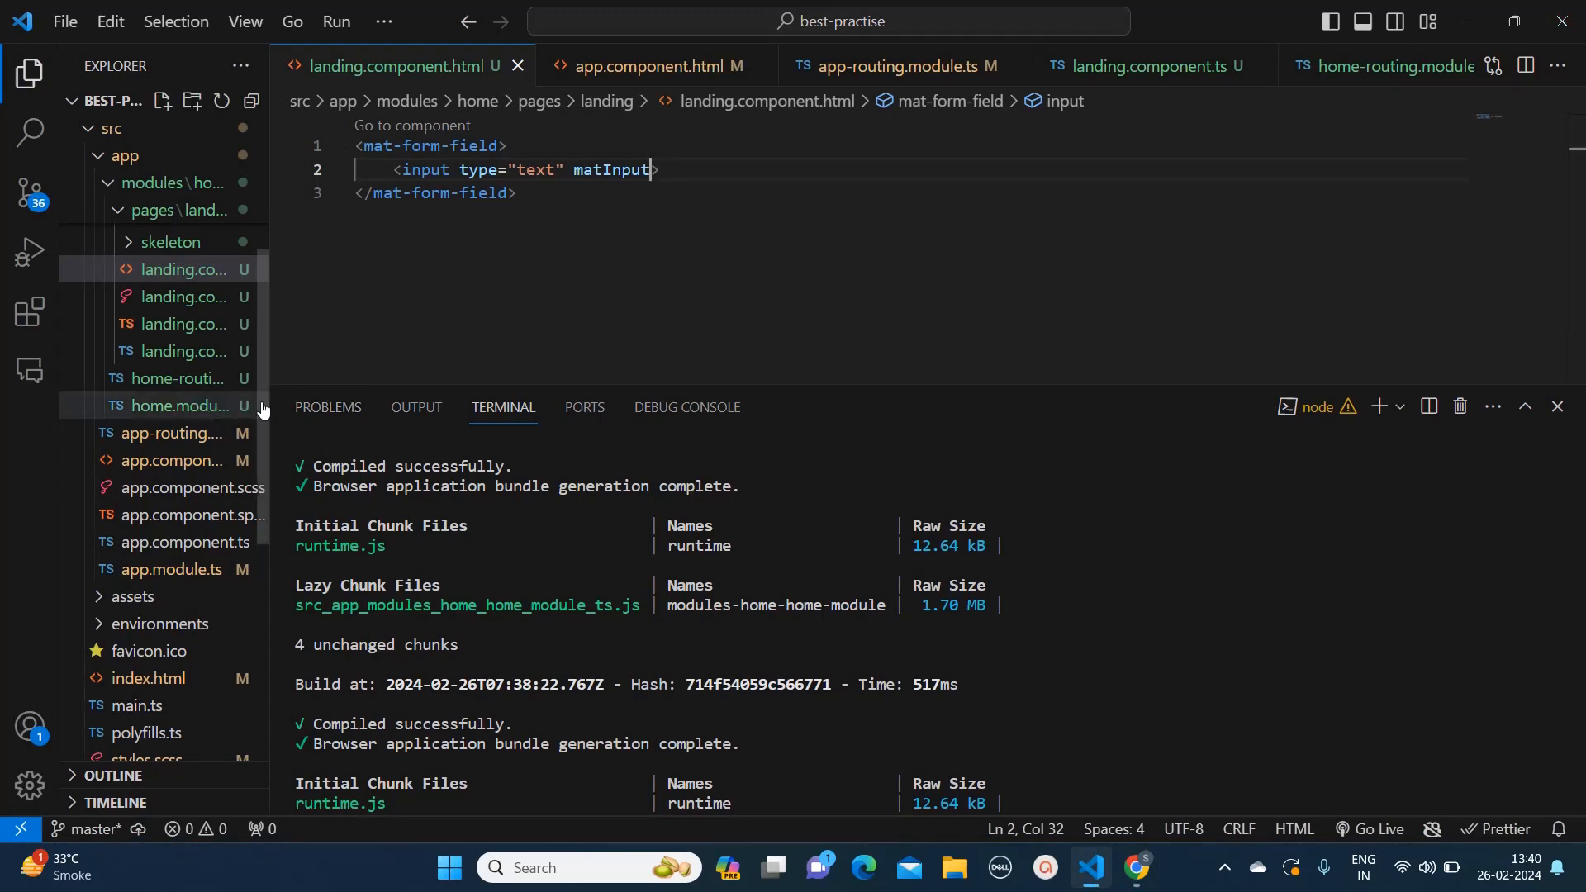
pyautogui.moveTo(167, 570)
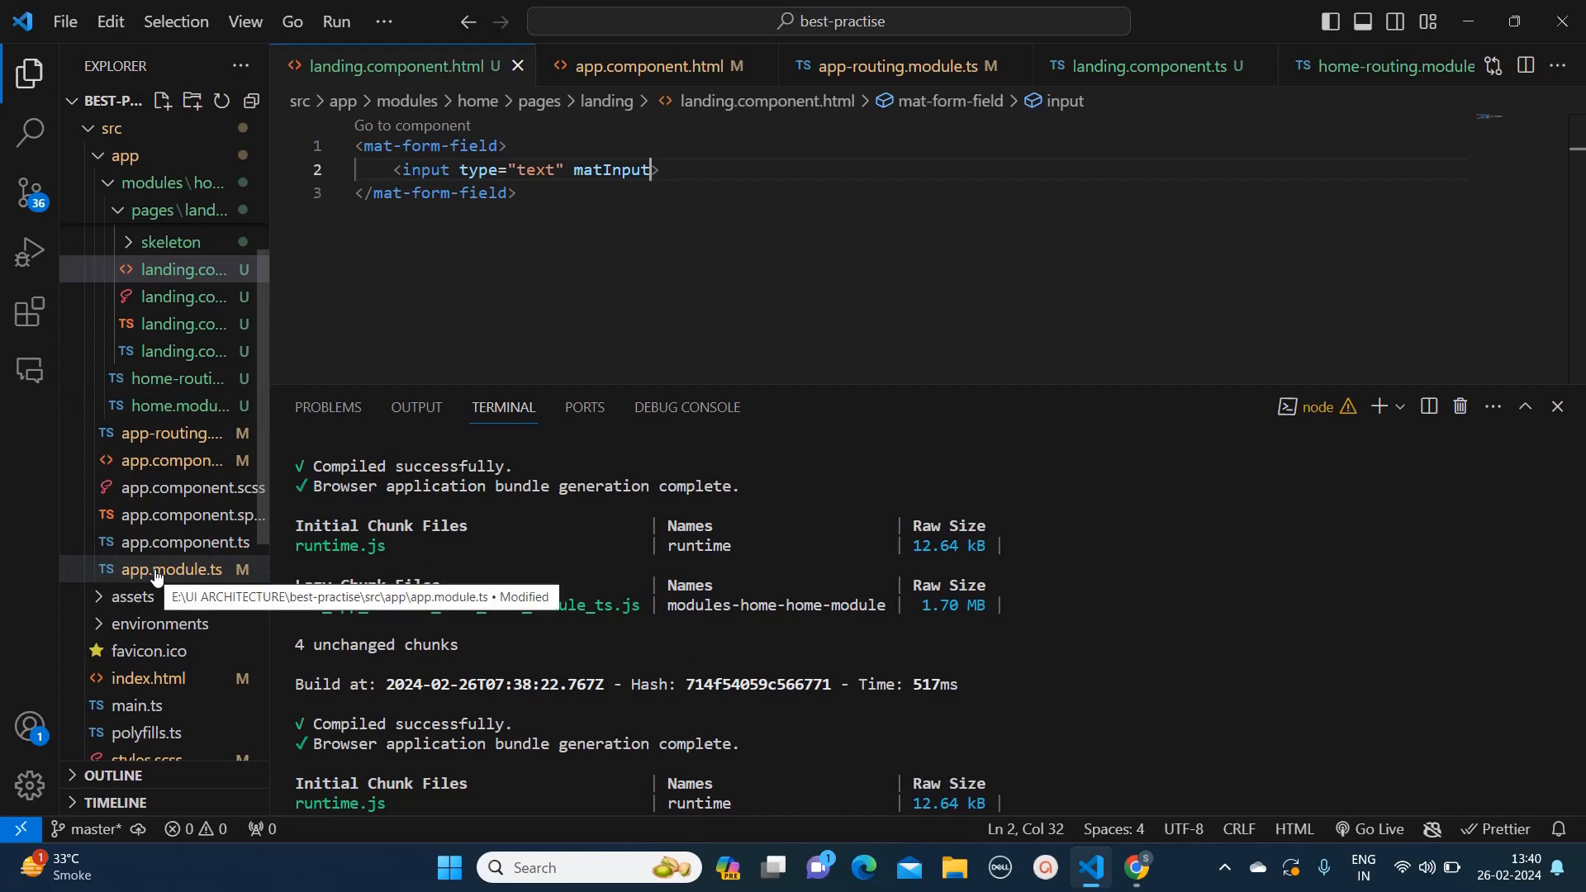
pyautogui.moveTo(181, 406)
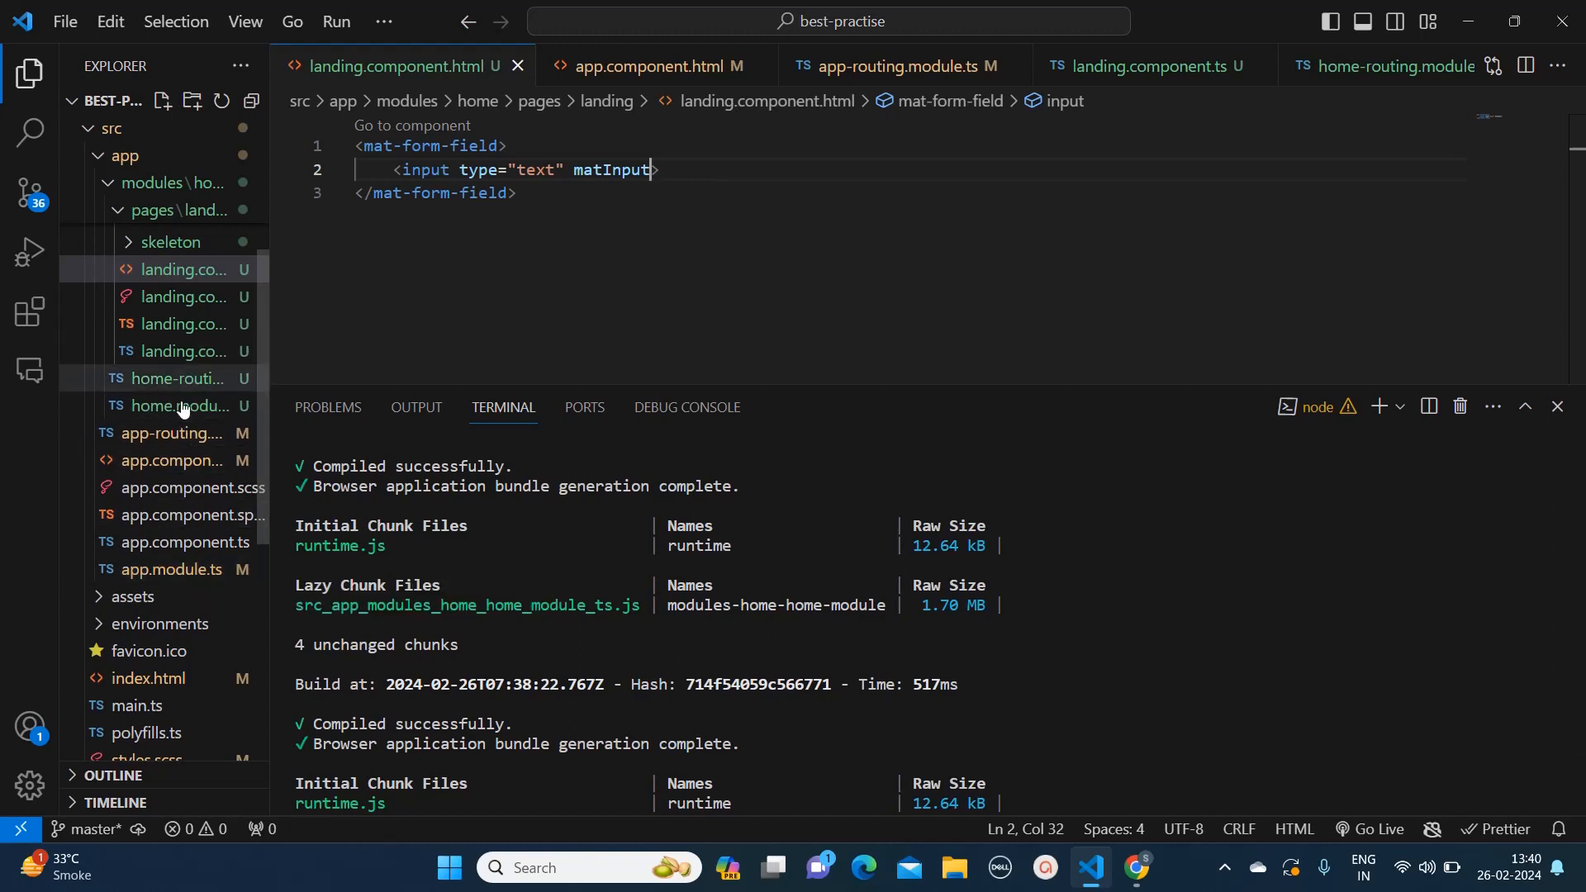
pyautogui.moveTo(180, 407)
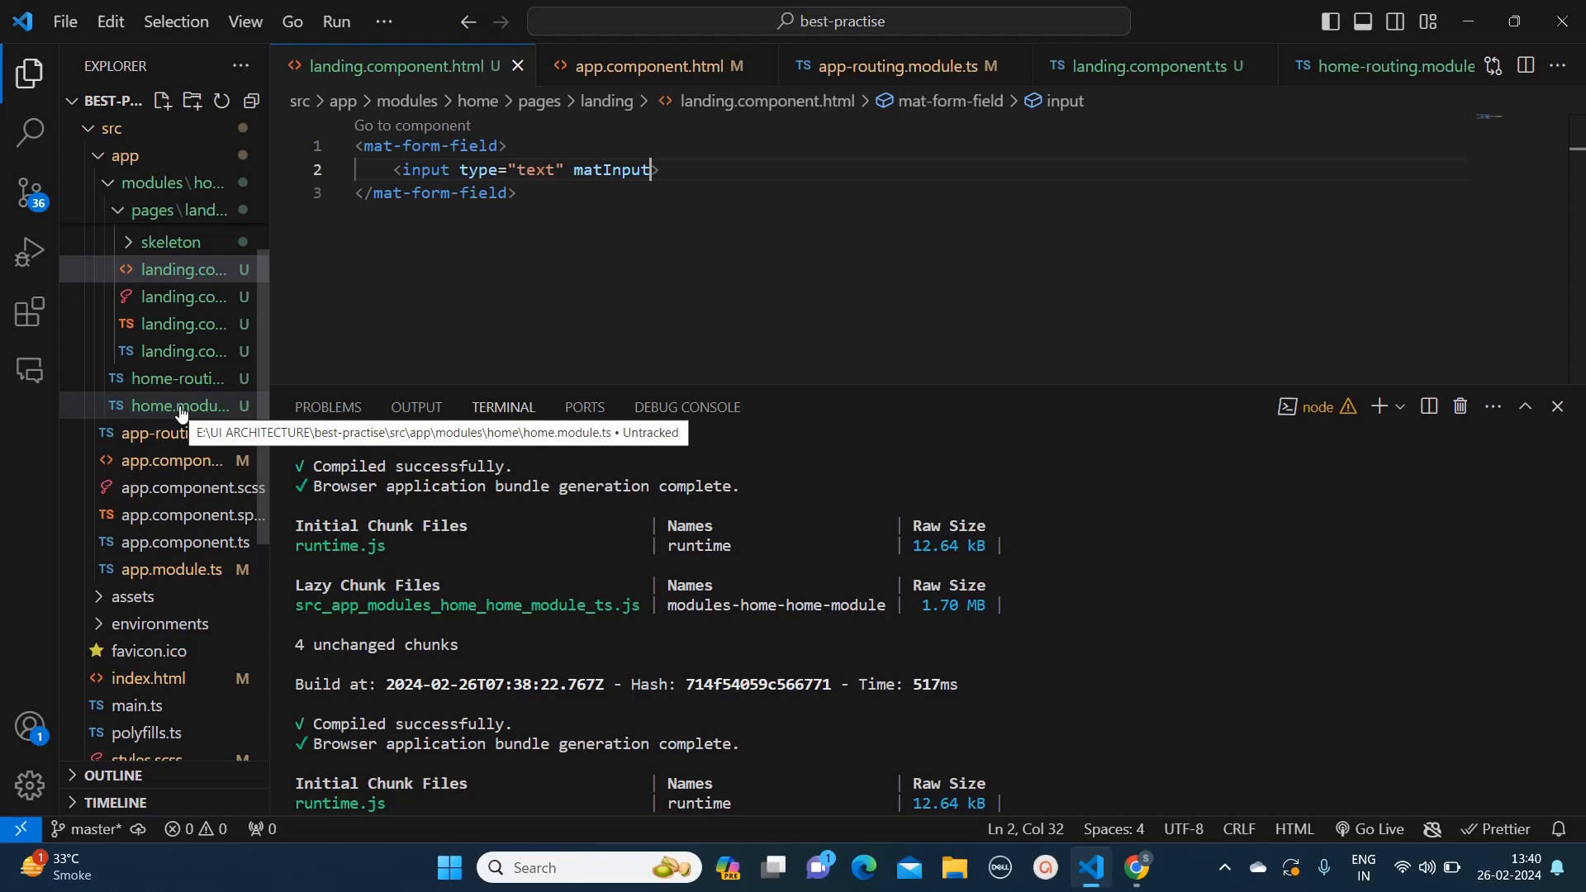
pyautogui.click(180, 406)
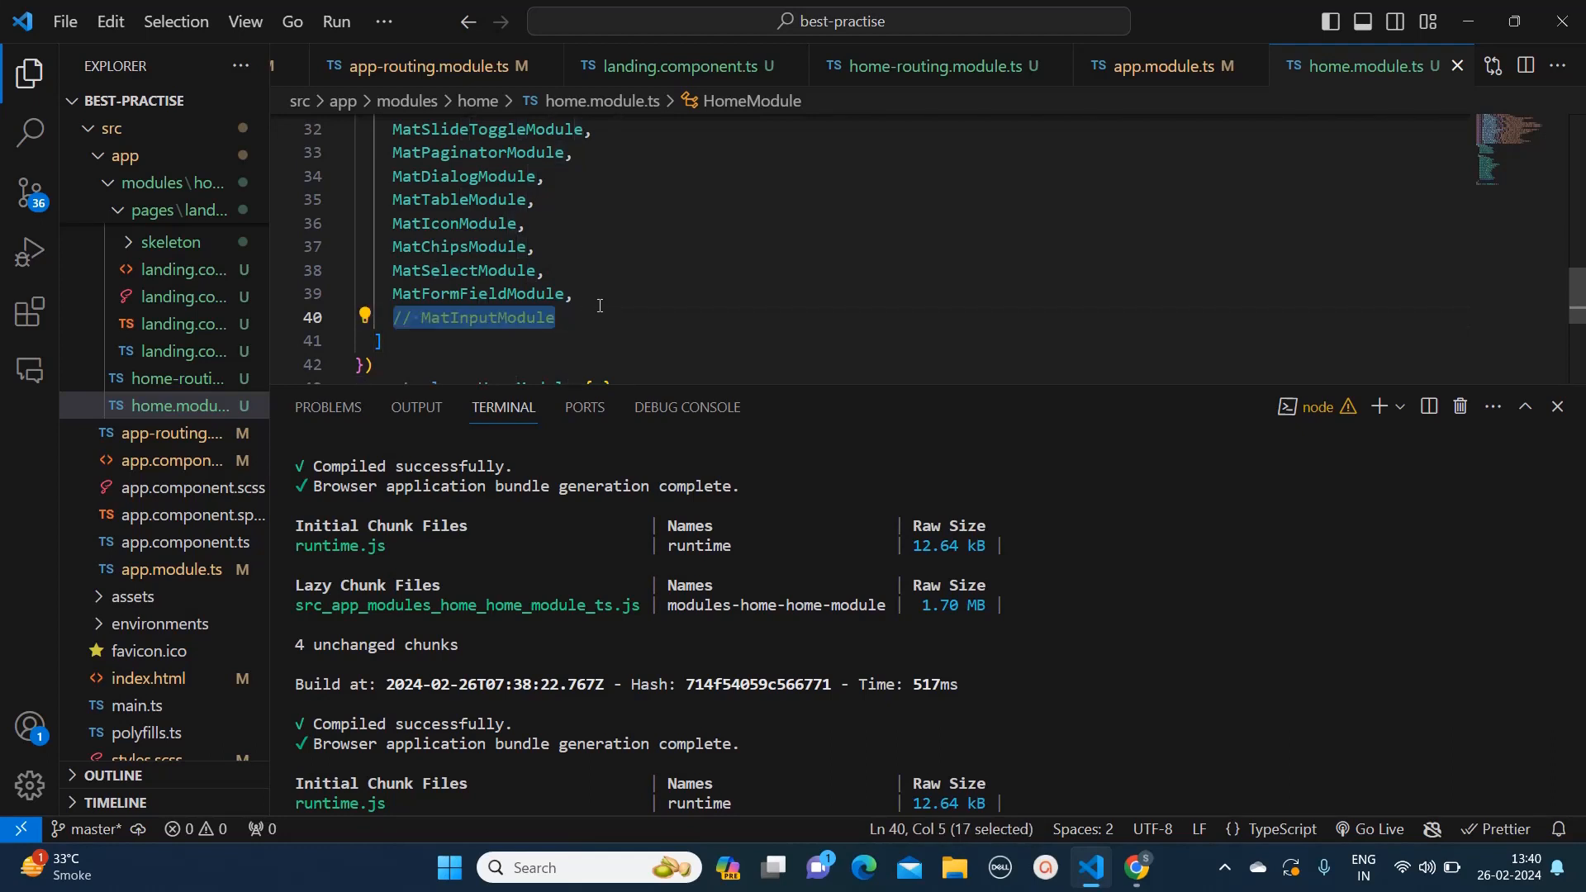
pyautogui.press('Ctrl+/')
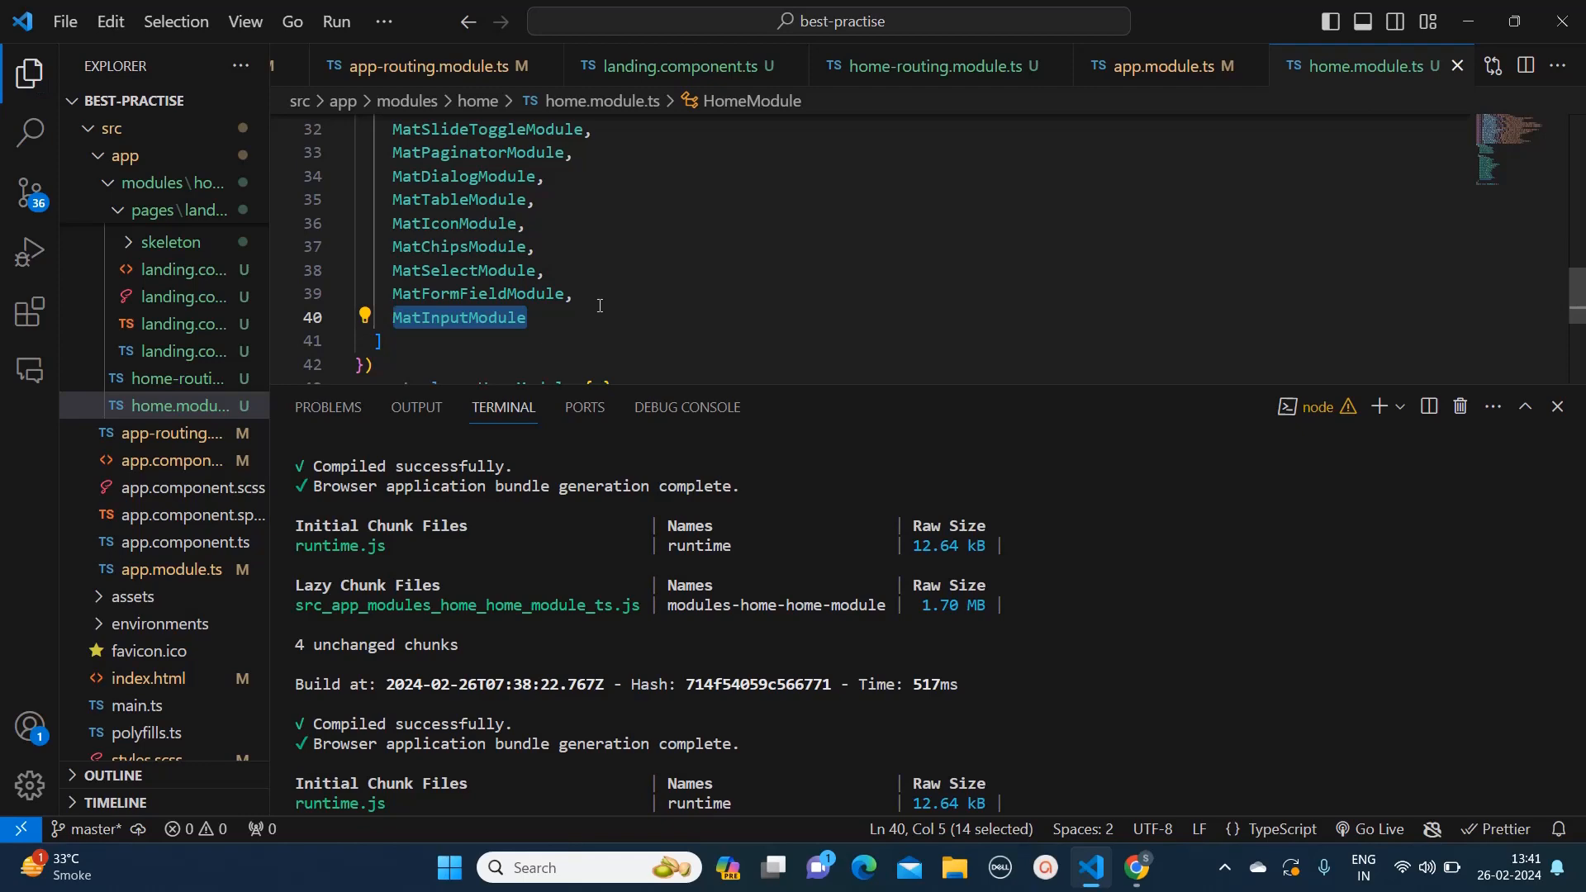
pyautogui.moveTo(457, 334)
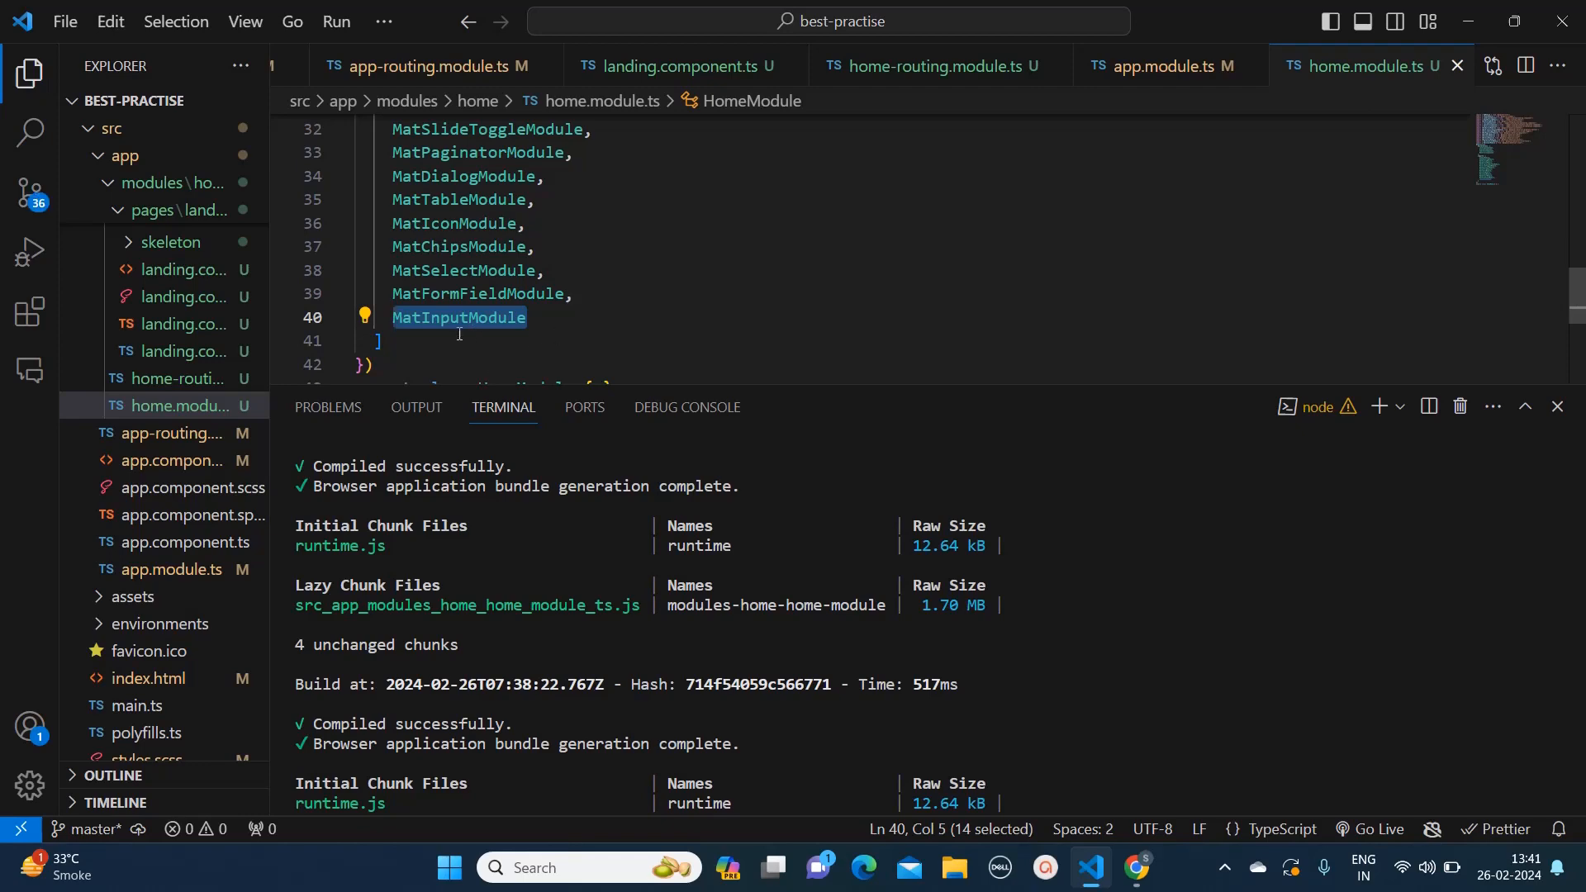
pyautogui.scroll(3)
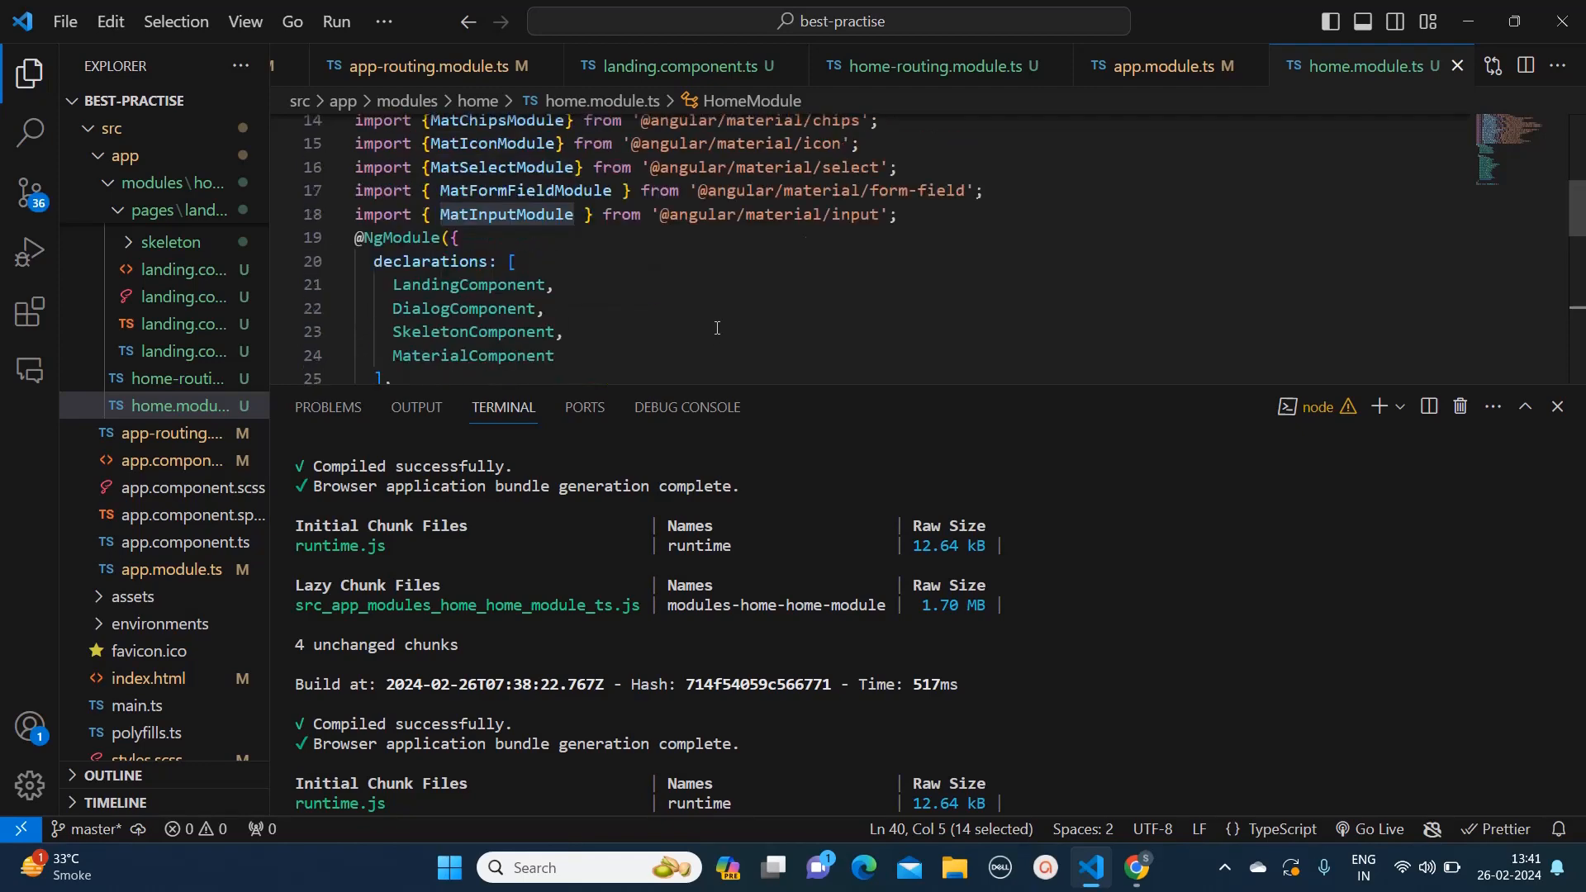
pyautogui.scroll(3)
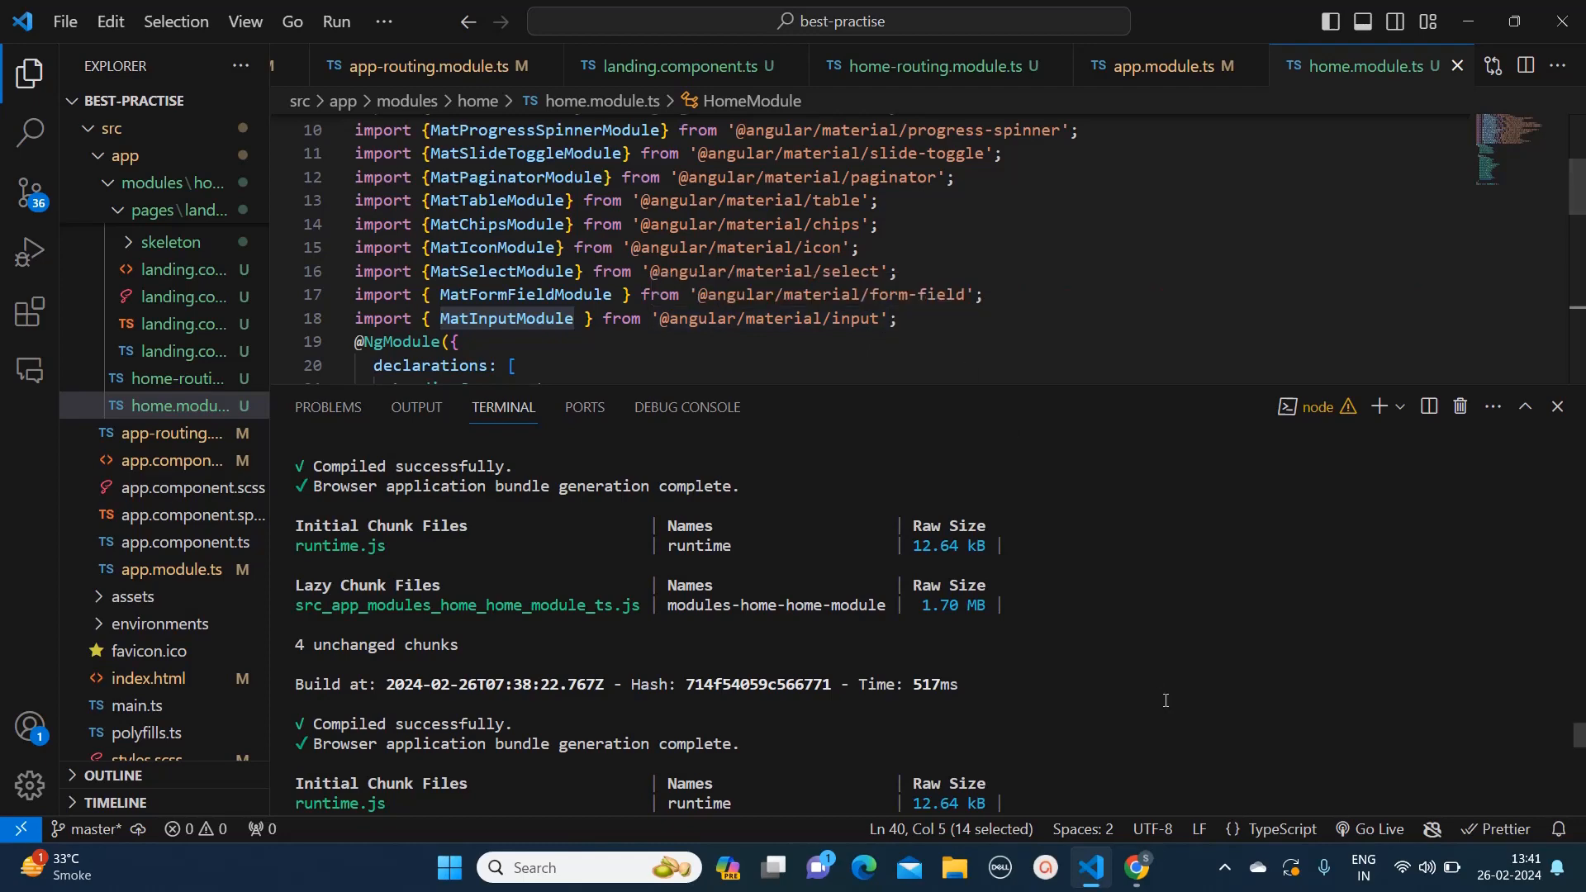
# Verify the landing page now renders the underlined Material input without the control error.
pyautogui.click(1136, 867)
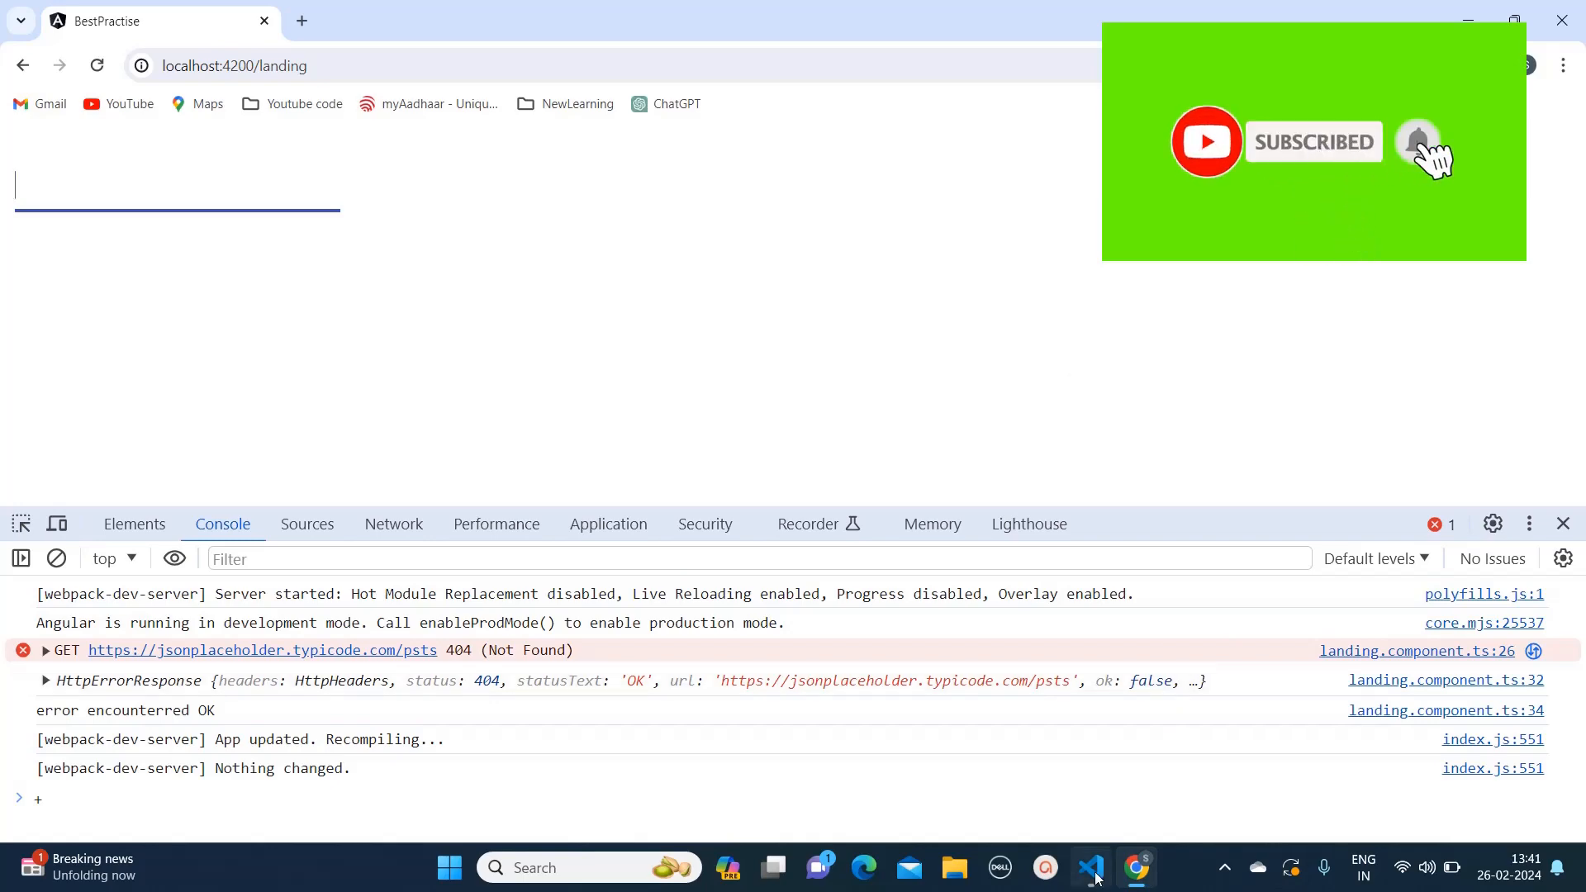
pyautogui.click(1089, 867)
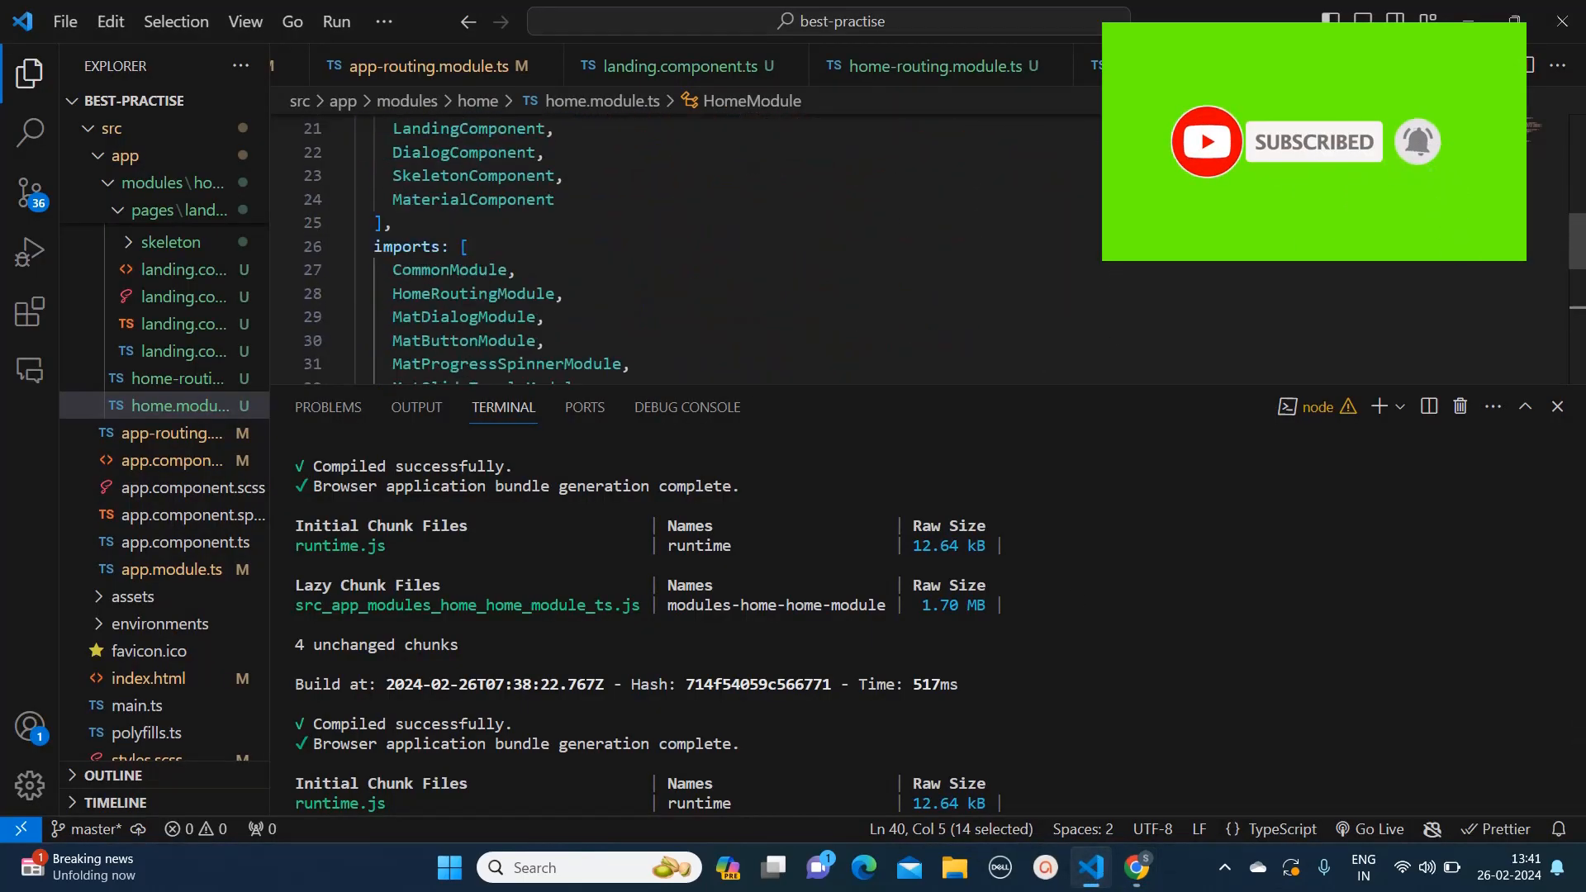
# Highlight MatFormFieldModule and MatInputModule in home.module.ts, then show landing.component.html.
pyautogui.scroll(-3)
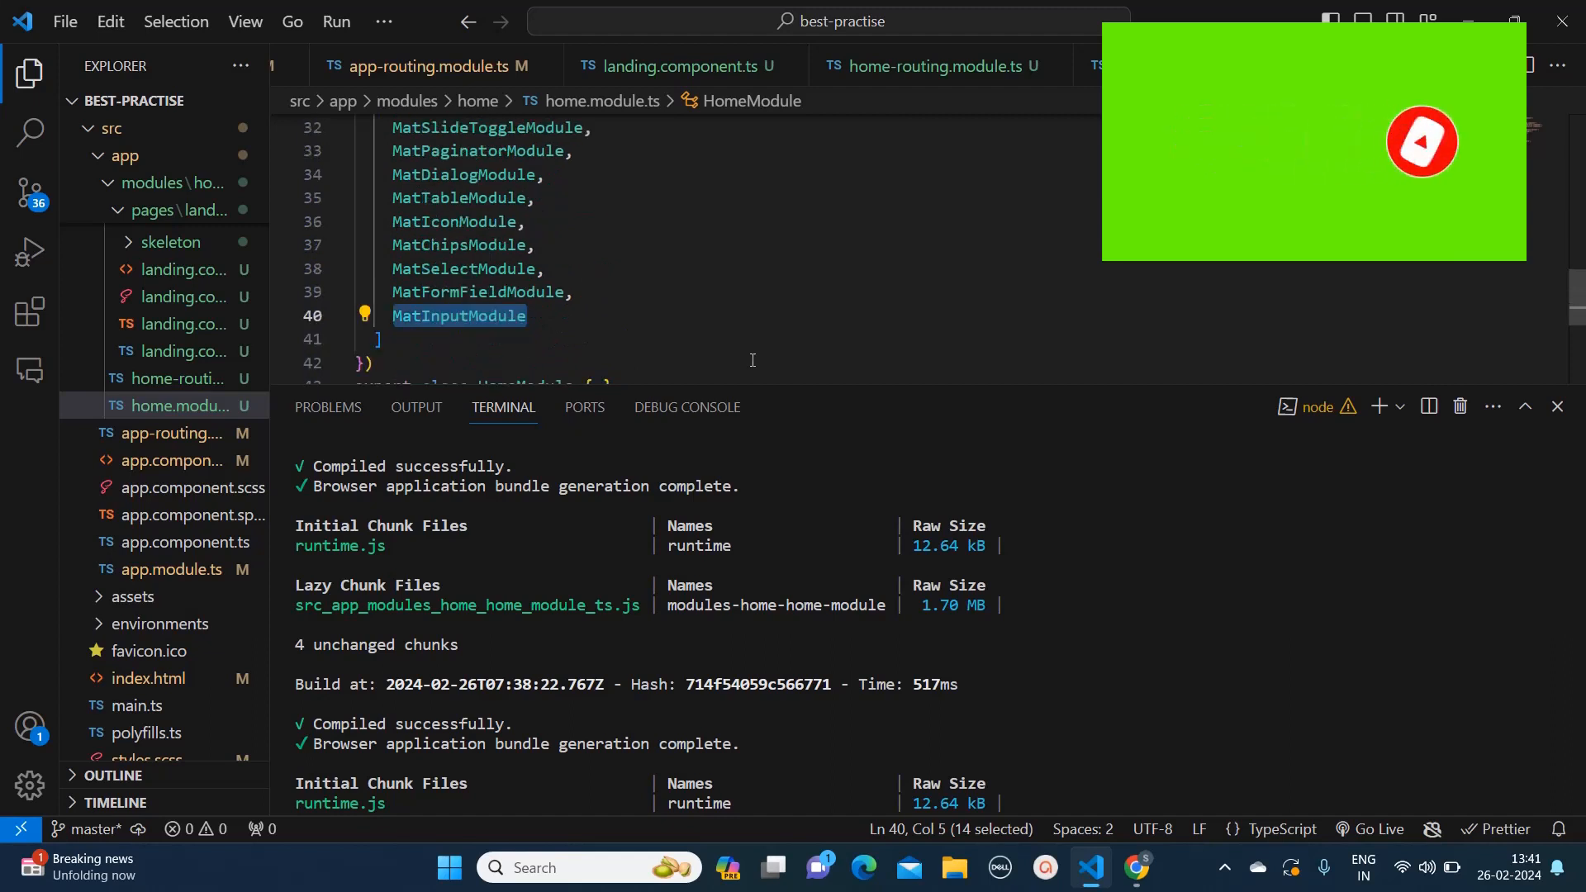
pyautogui.moveTo(659, 348)
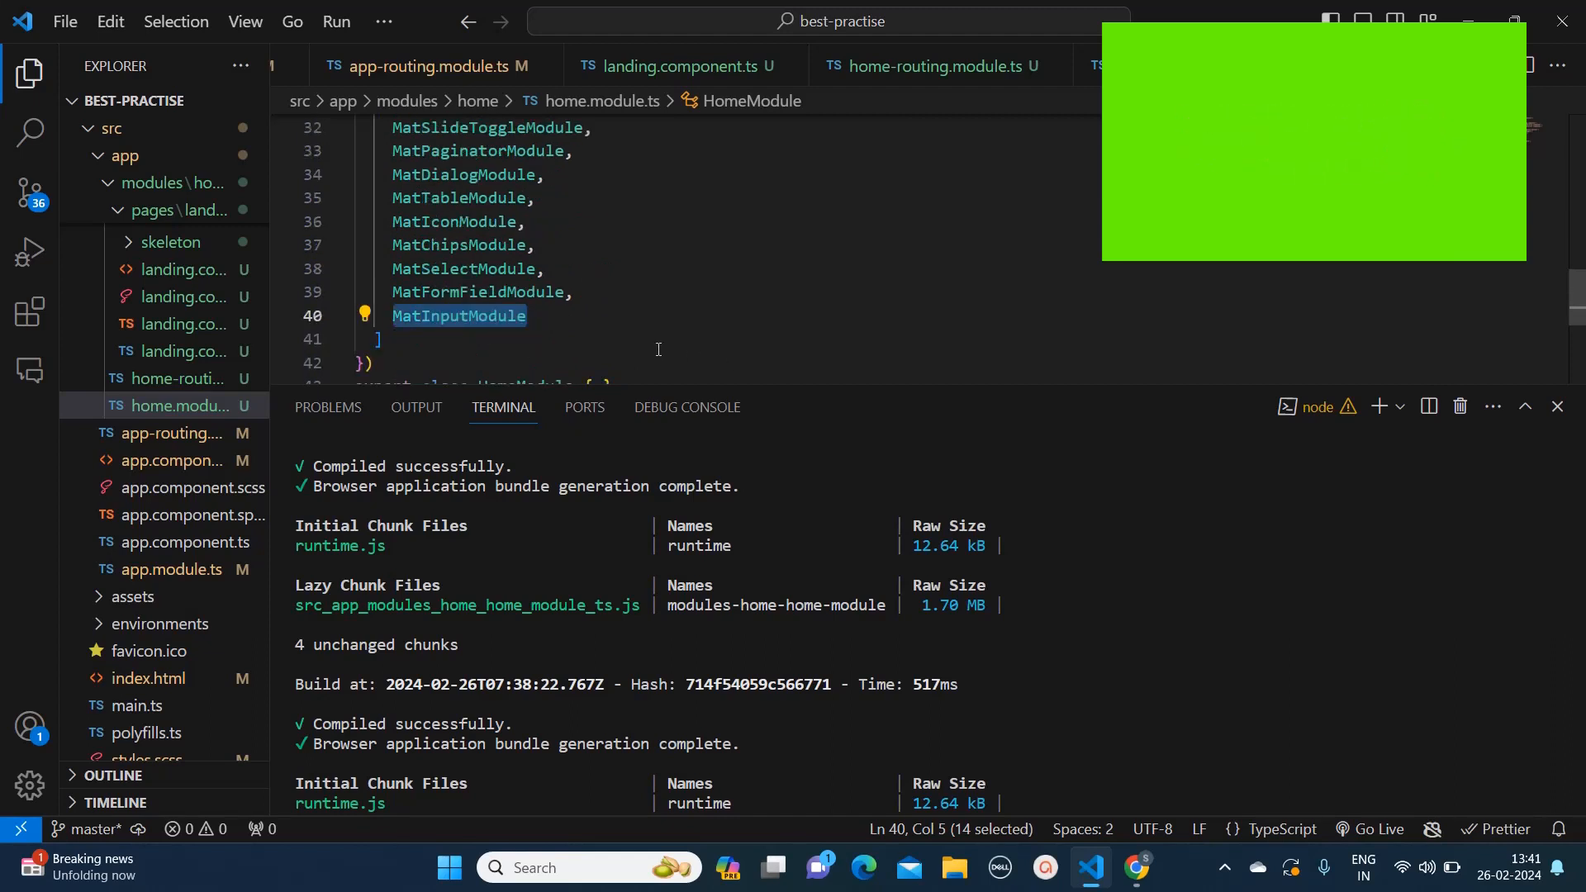
pyautogui.click(525, 316)
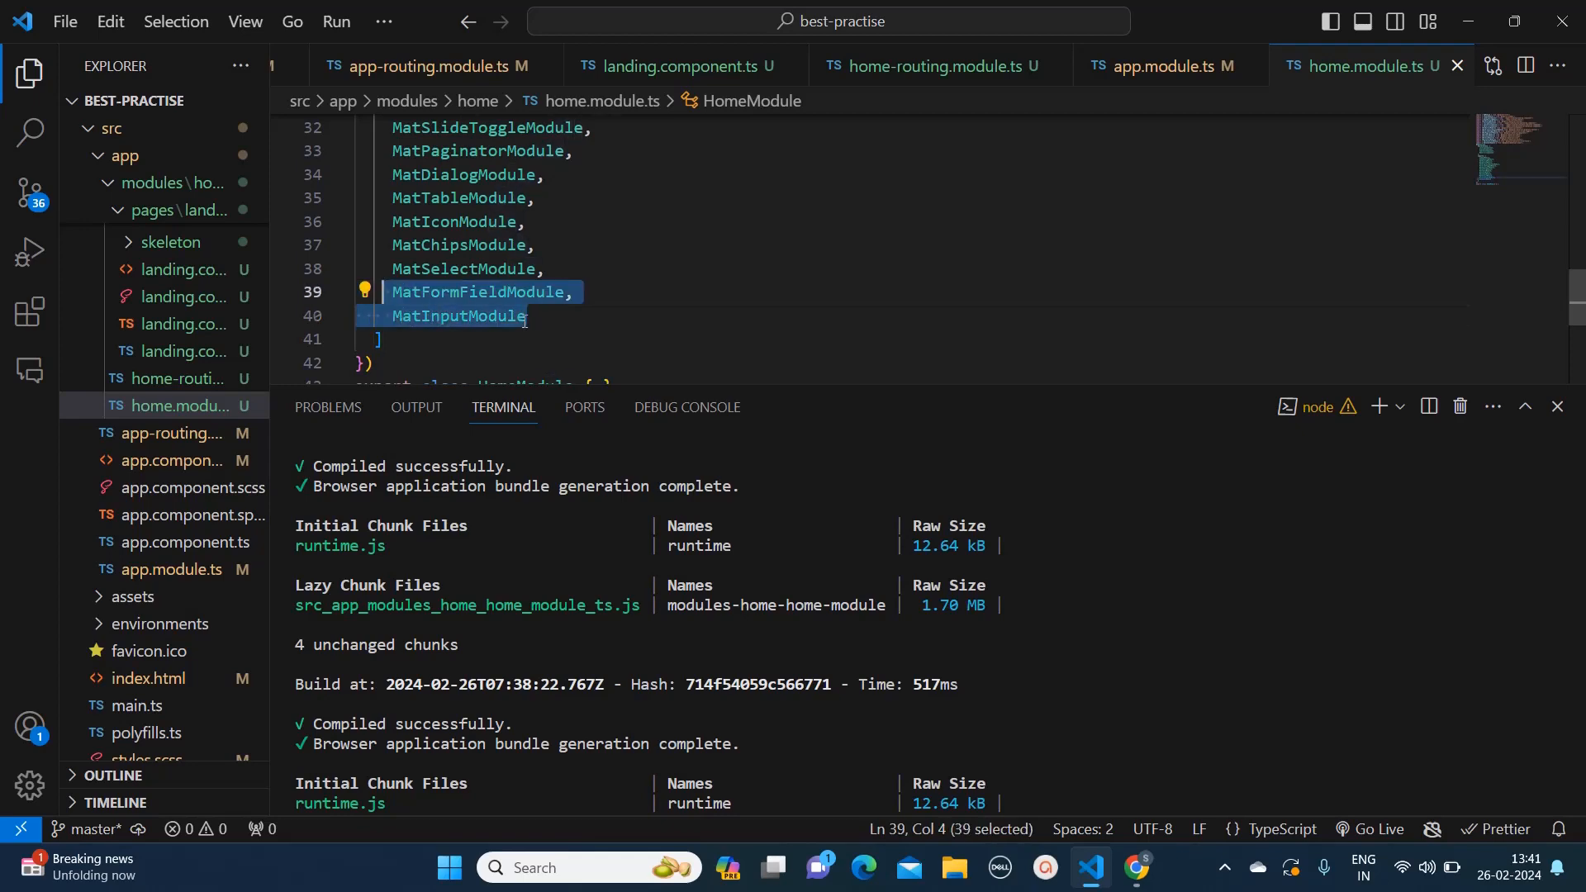
pyautogui.scroll(3)
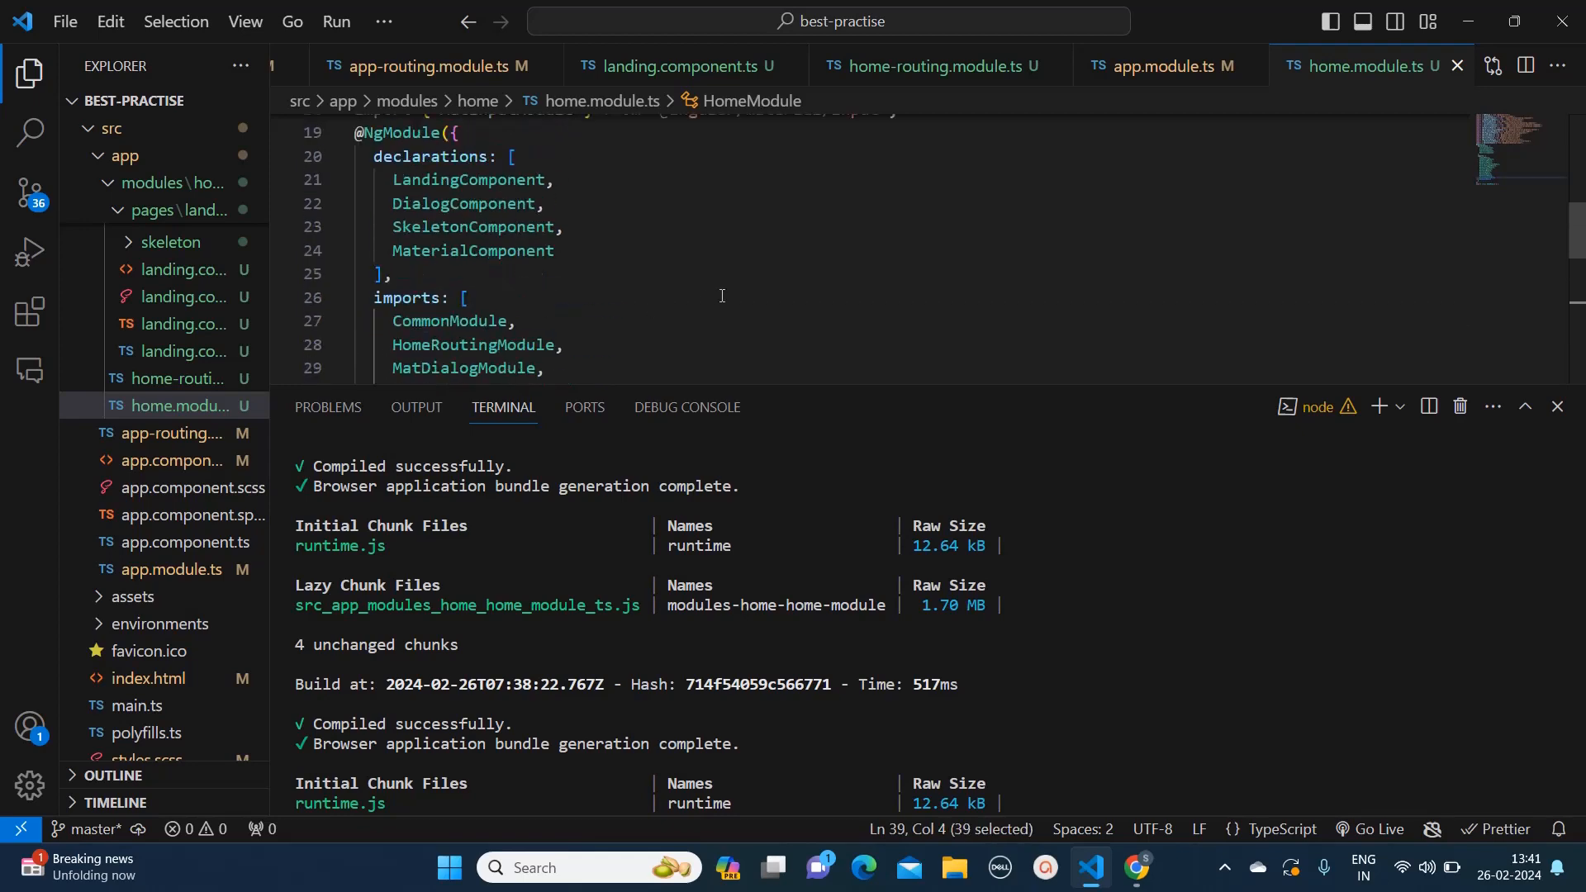
pyautogui.scroll(3)
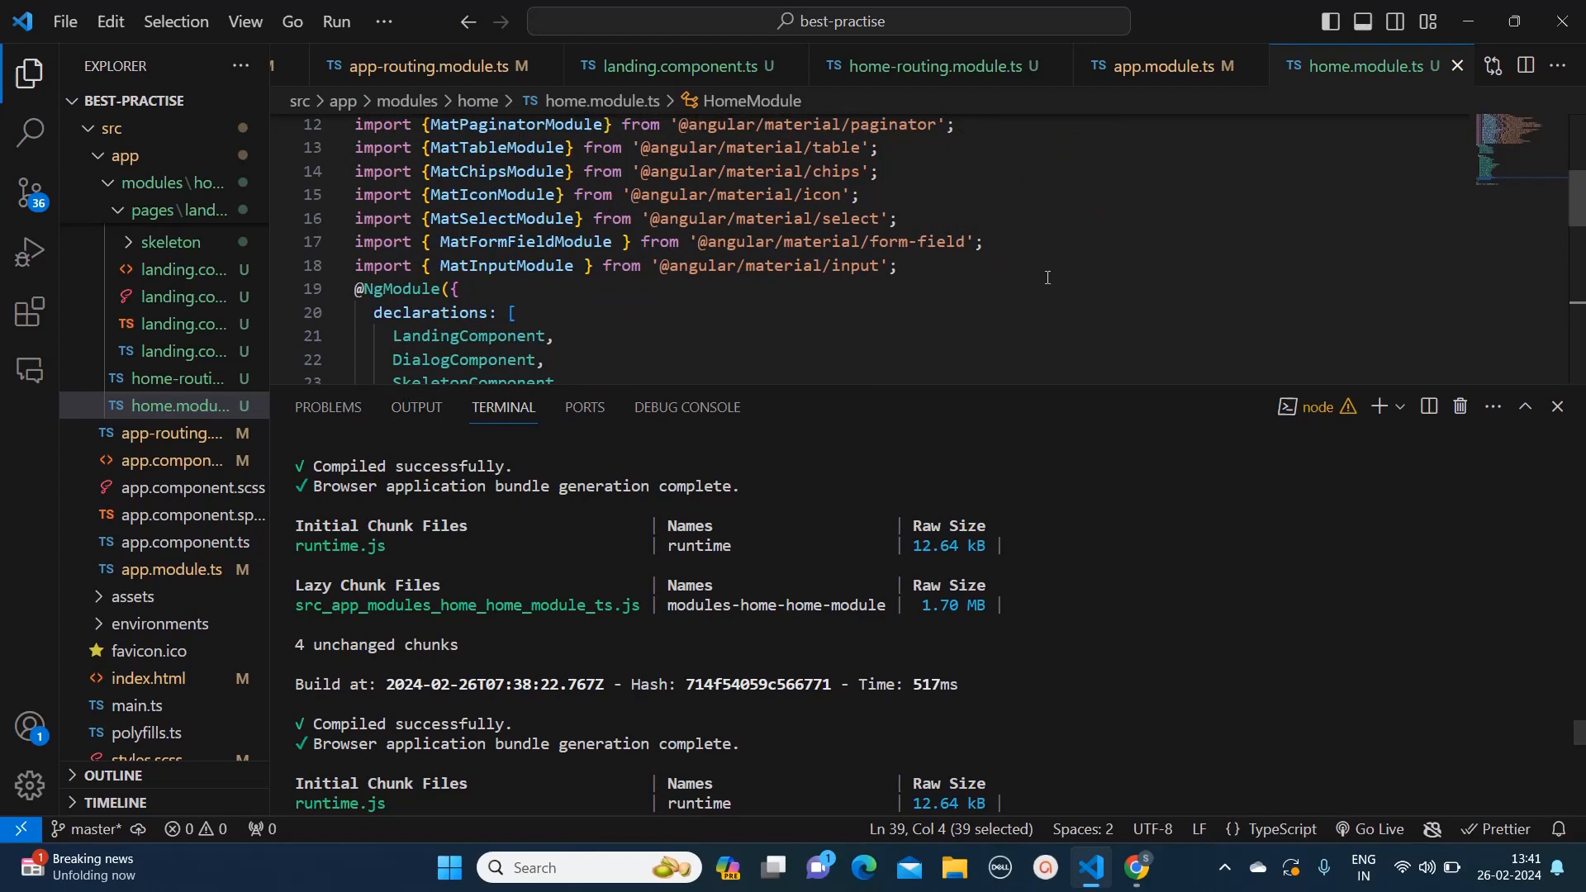
pyautogui.click(185, 270)
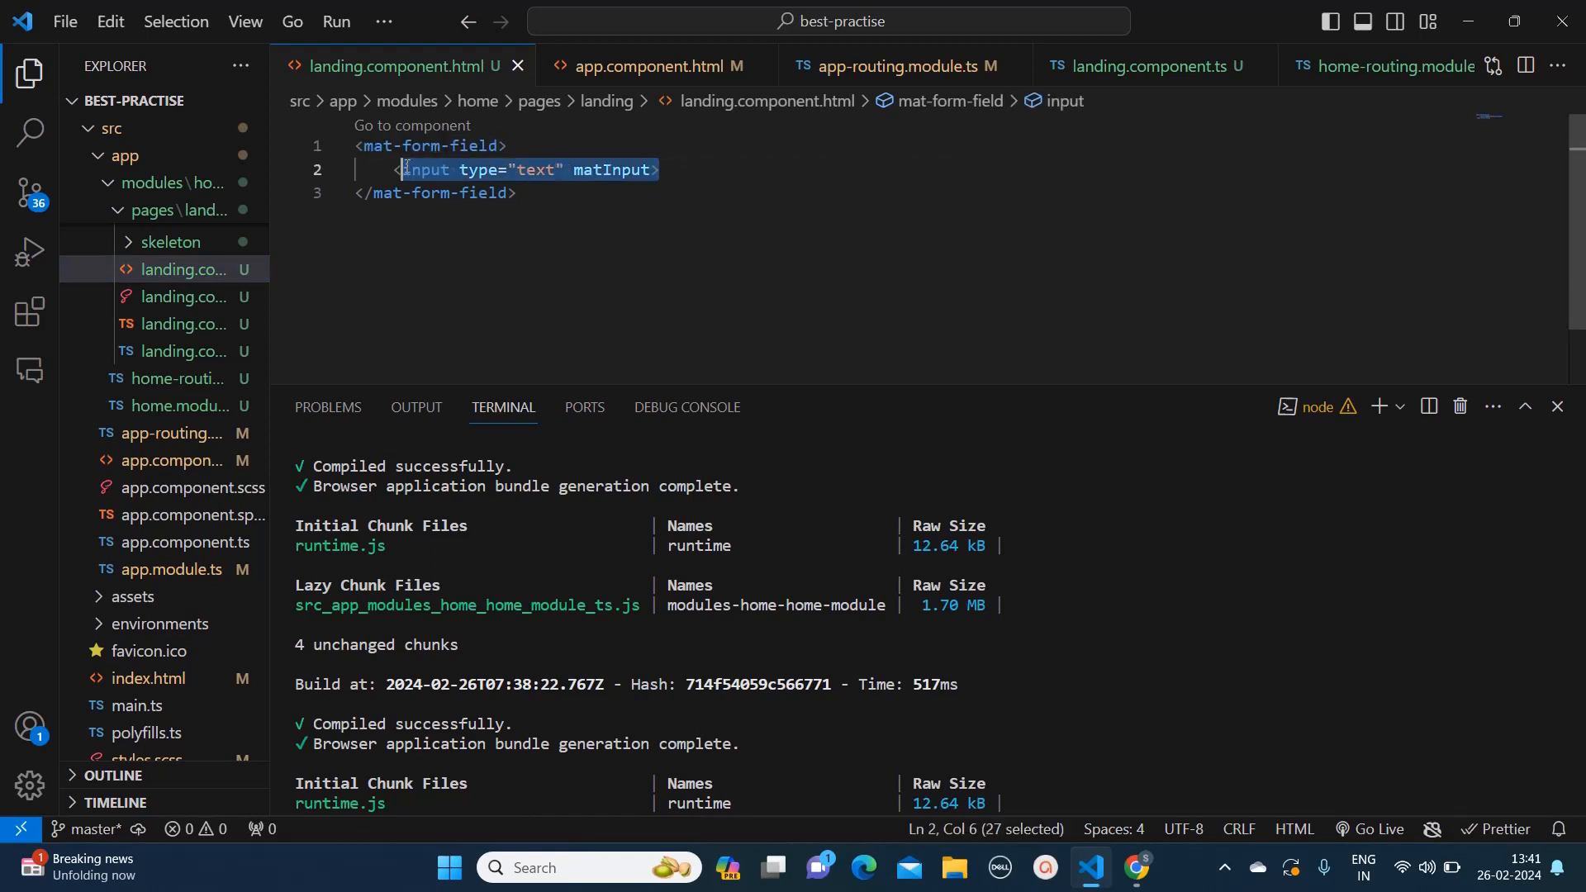
pyautogui.doubleClick(610, 170)
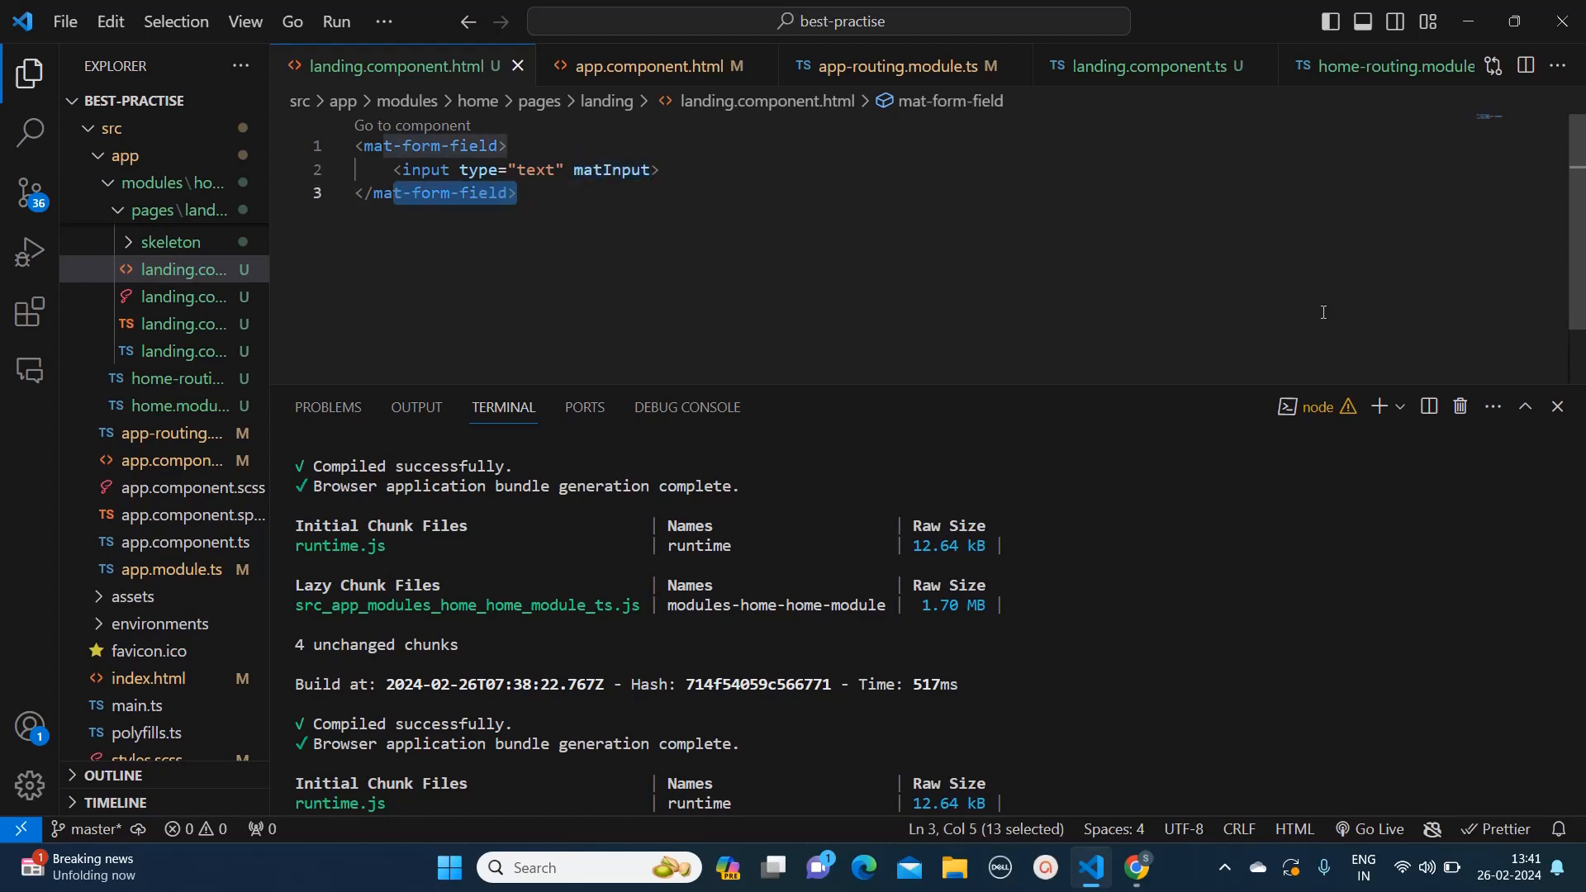
pyautogui.moveTo(1364, 336)
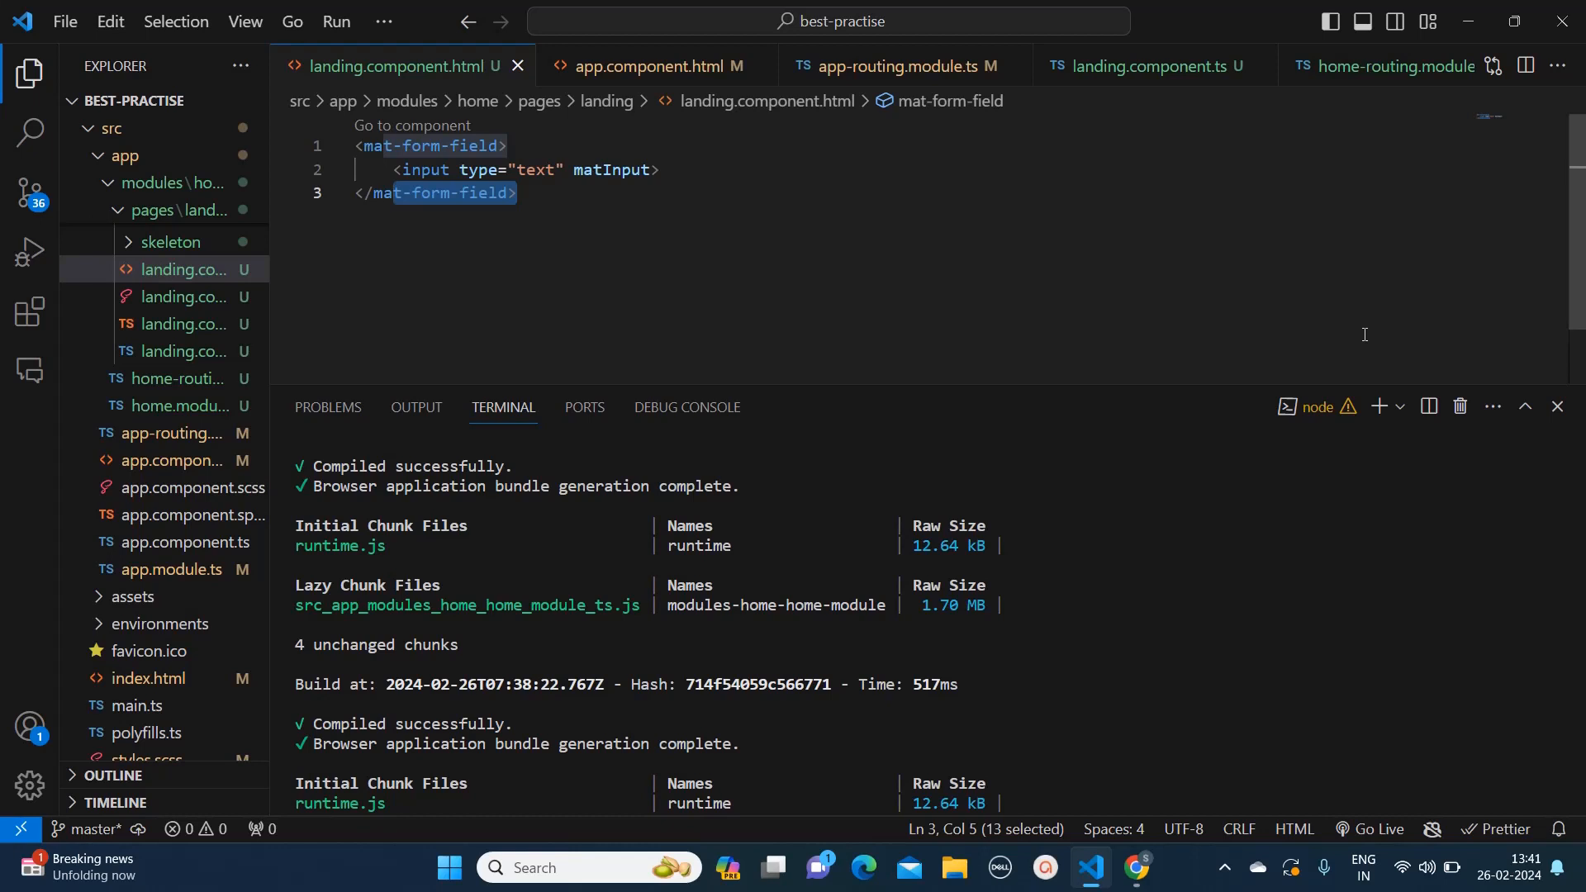
pyautogui.moveTo(1471, 352)
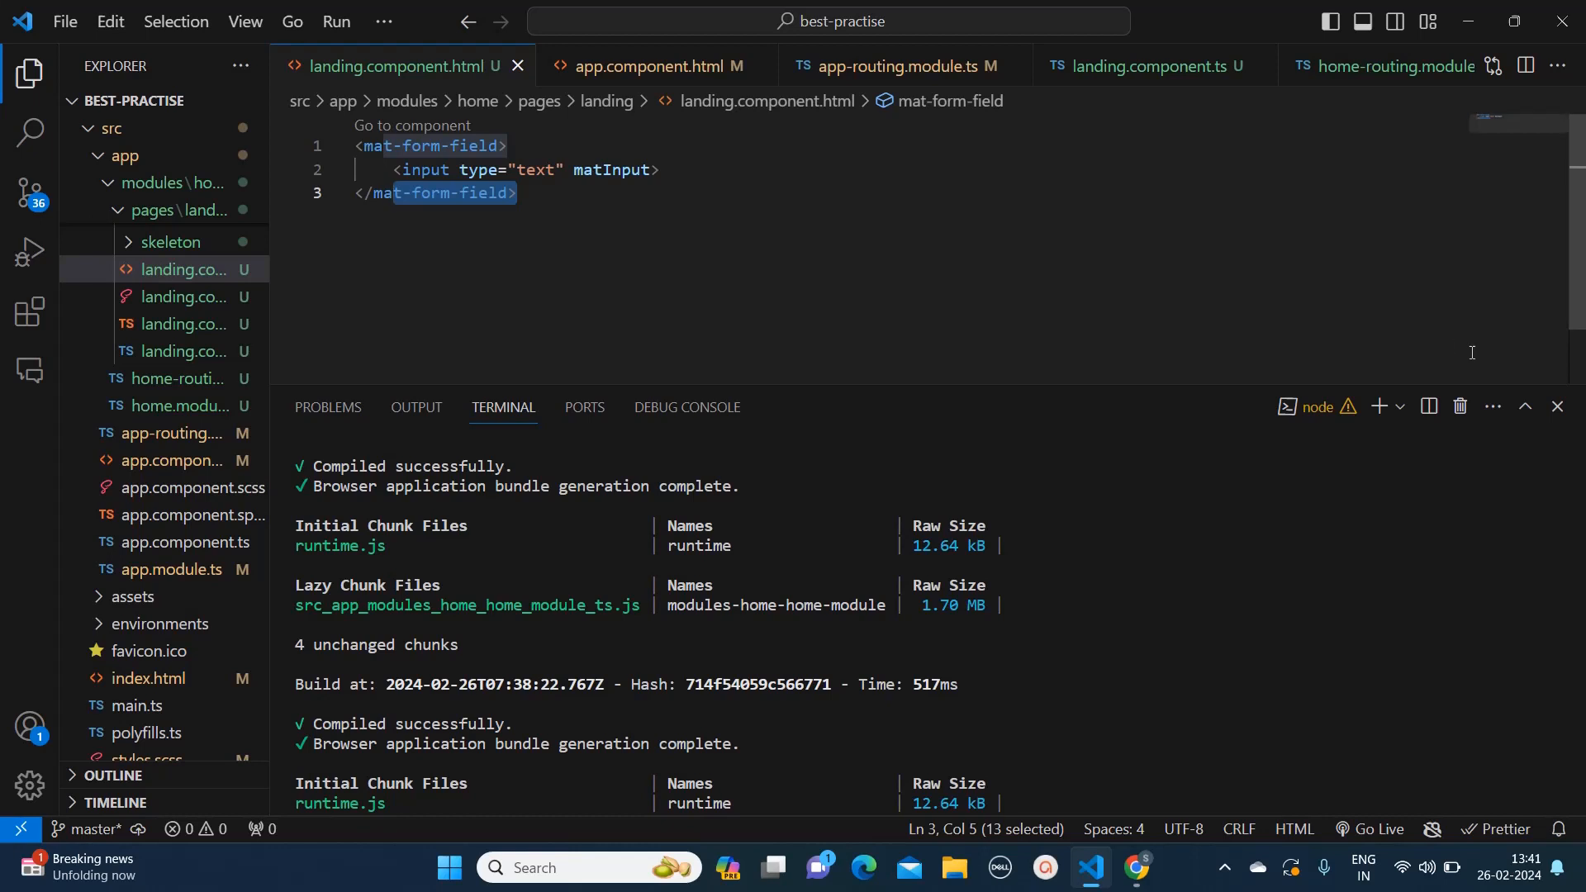